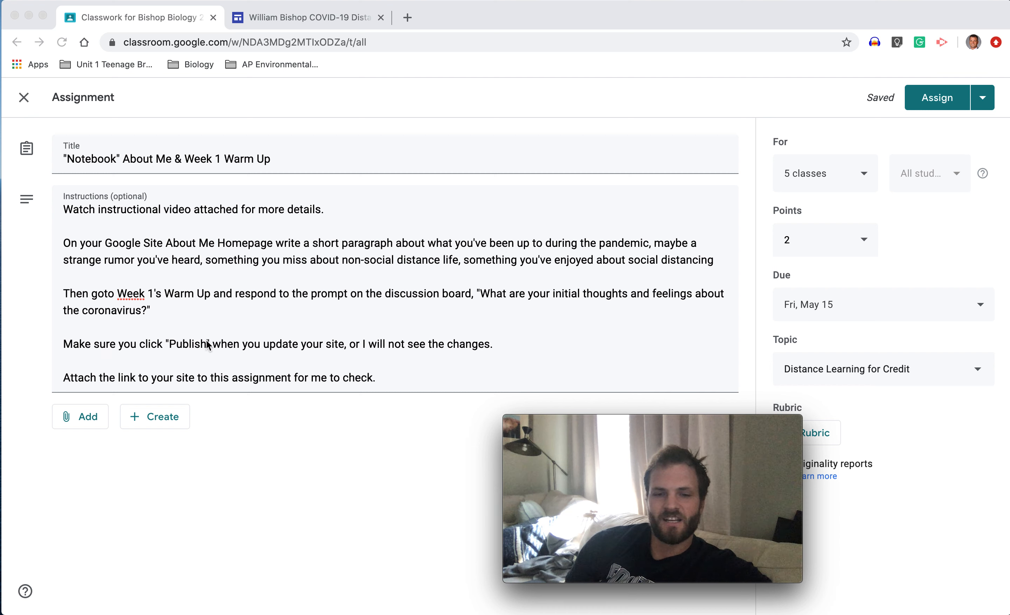
mouse_move(105, 345)
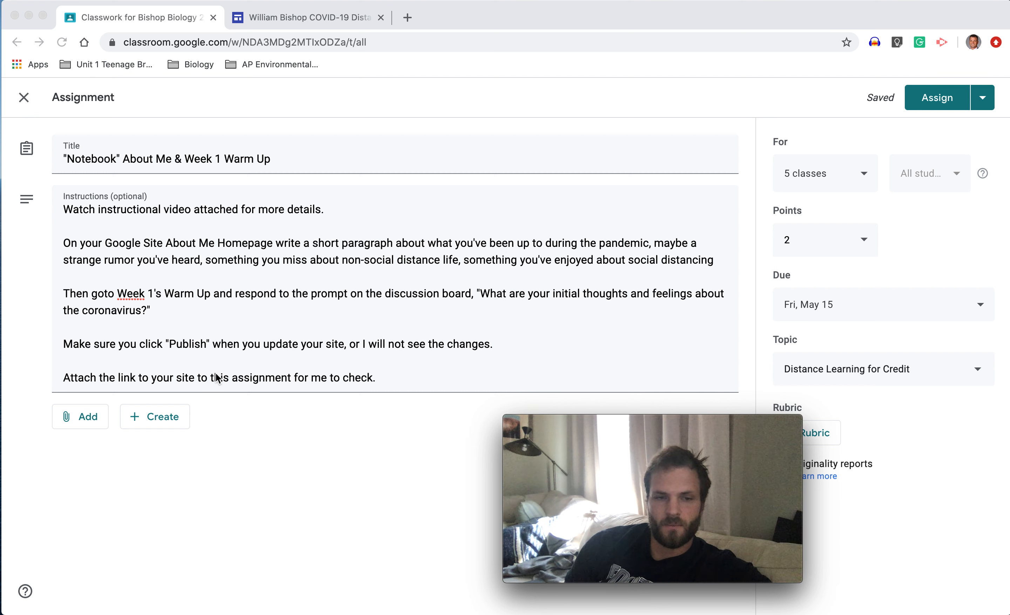
mouse_move(281, 367)
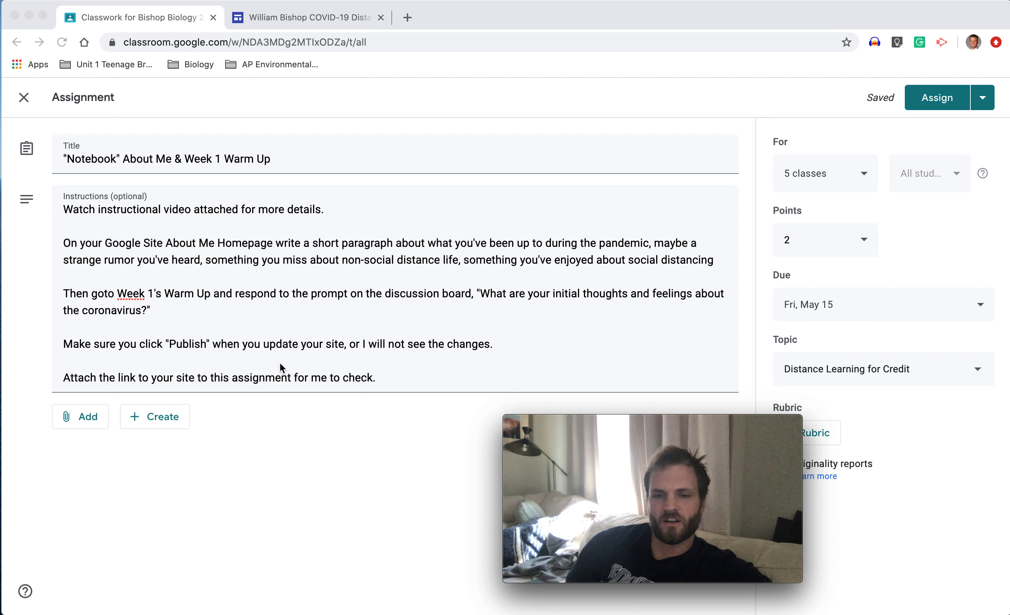
mouse_move(312, 378)
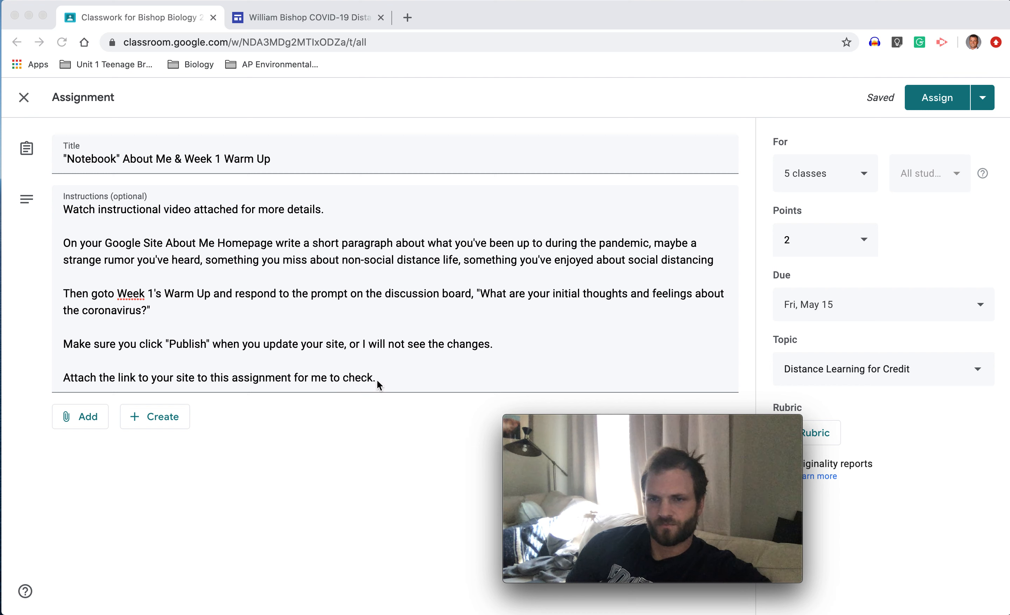
mouse_move(376, 375)
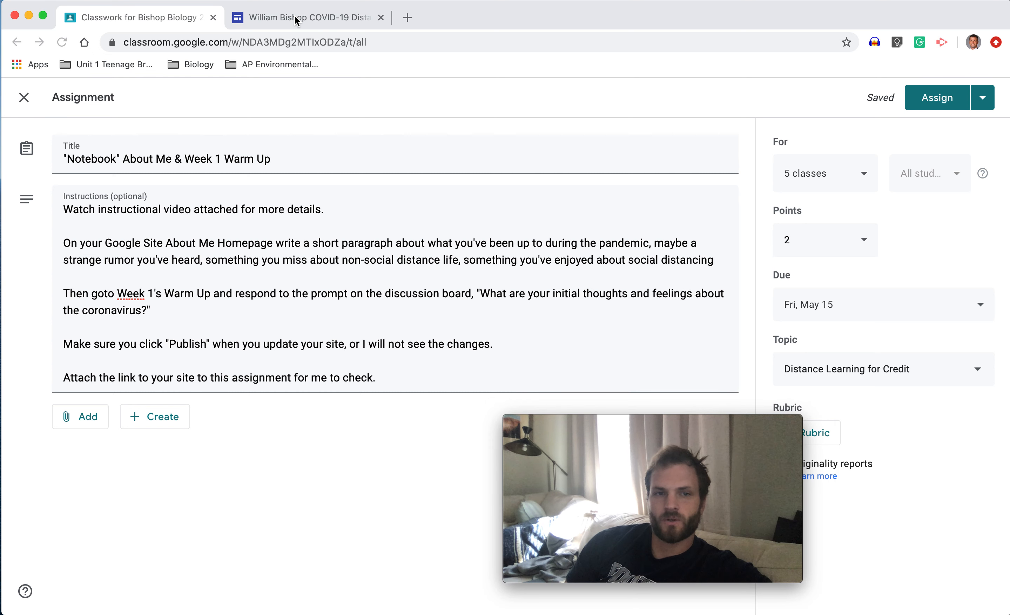
Return to the site editor's home page and glance at the pages listed under Week 1
click(306, 17)
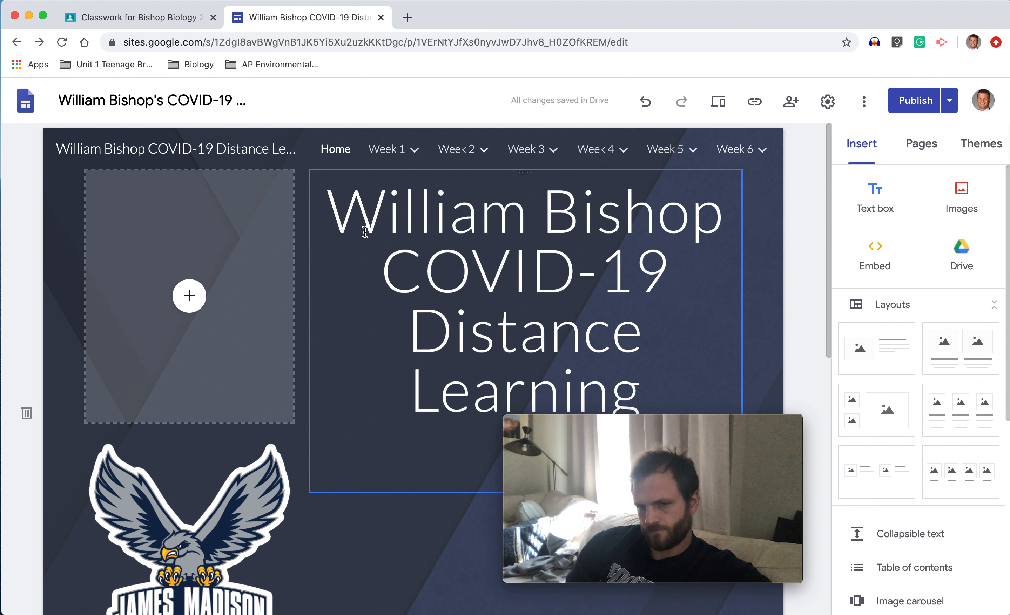
click(385, 149)
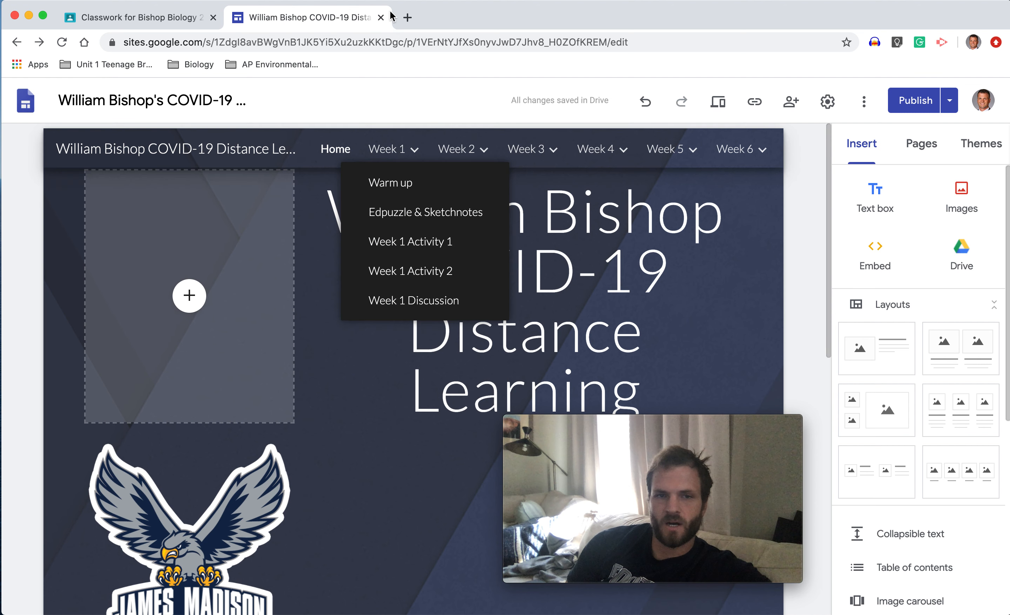
click(406, 17)
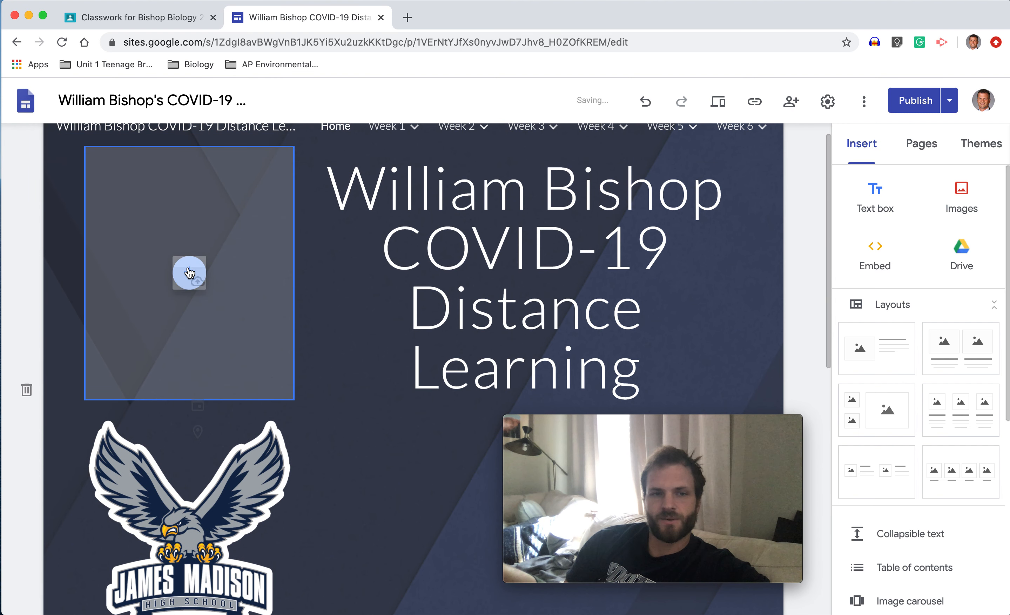
Insert the dock photo from Drive's Profile Photos folder into the home page image placeholder
click(189, 272)
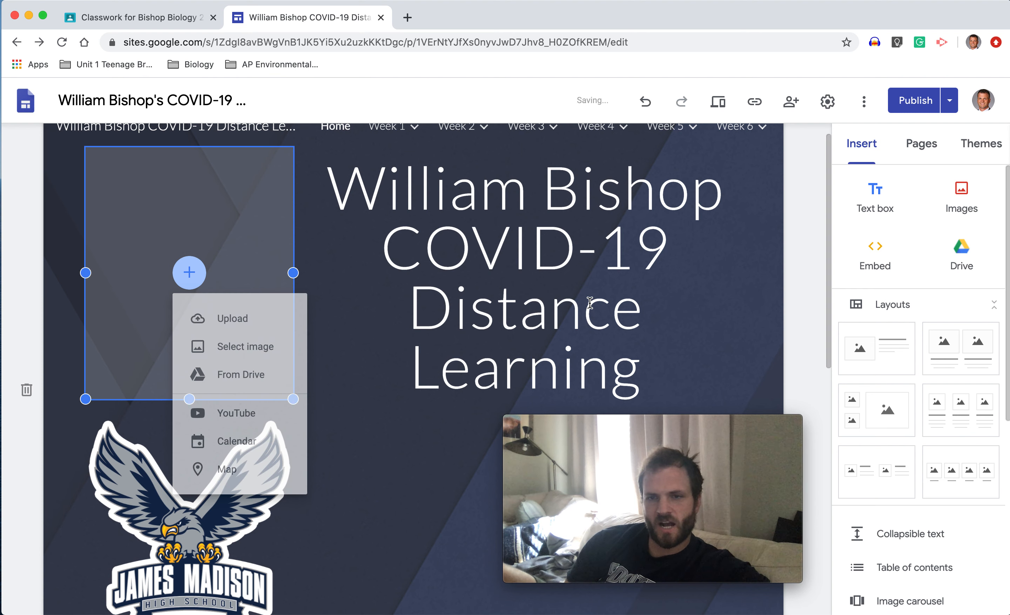
click(239, 375)
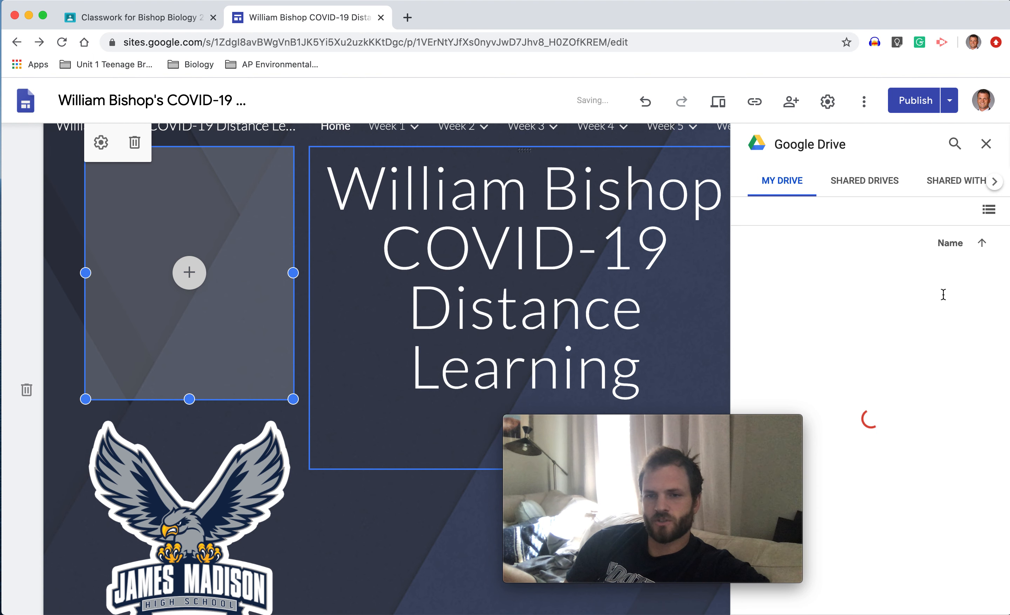
mouse_move(895, 340)
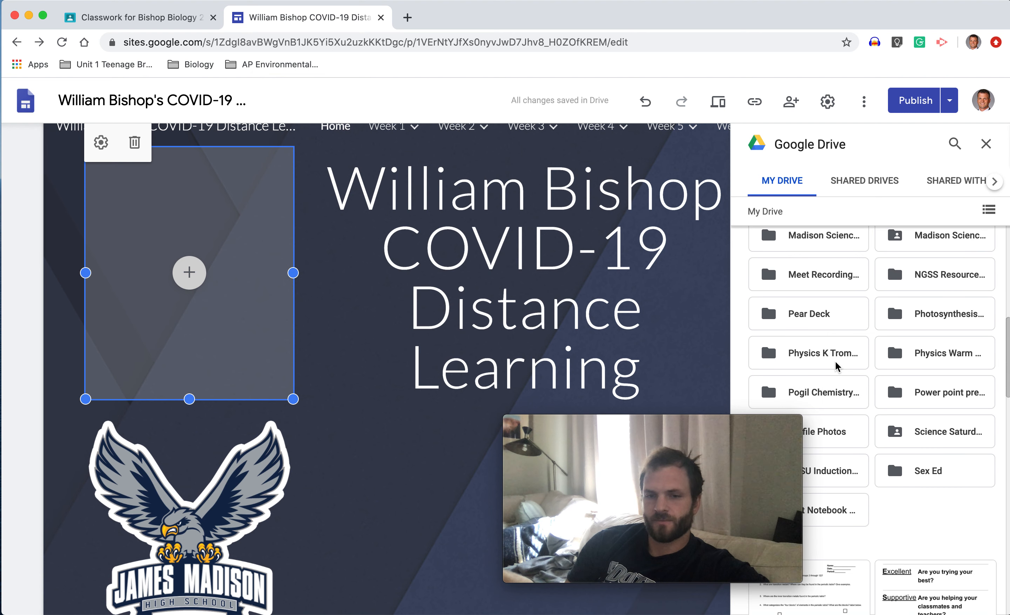
scroll(down, 3)
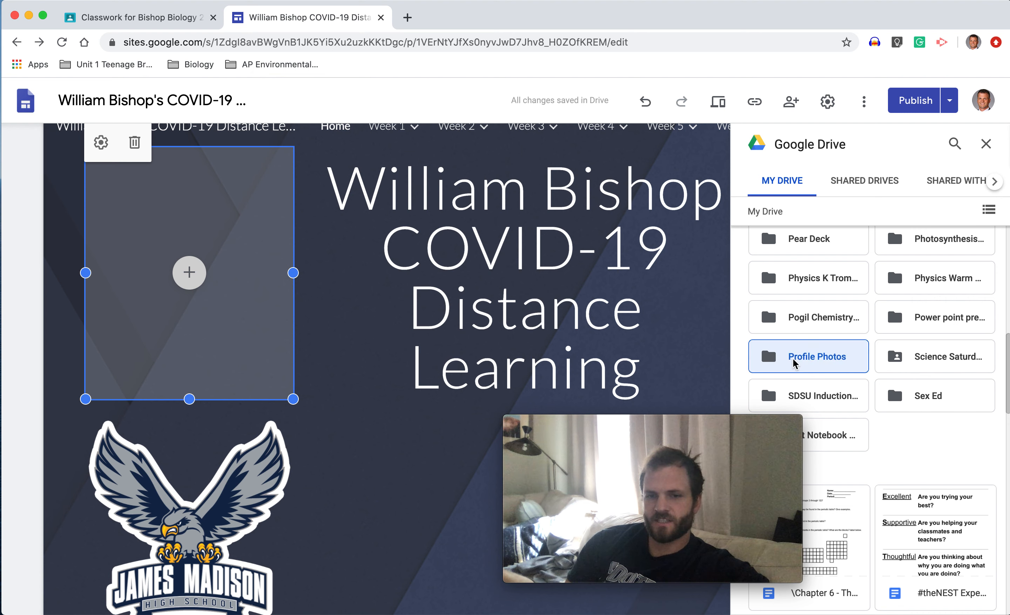
double_click(807, 356)
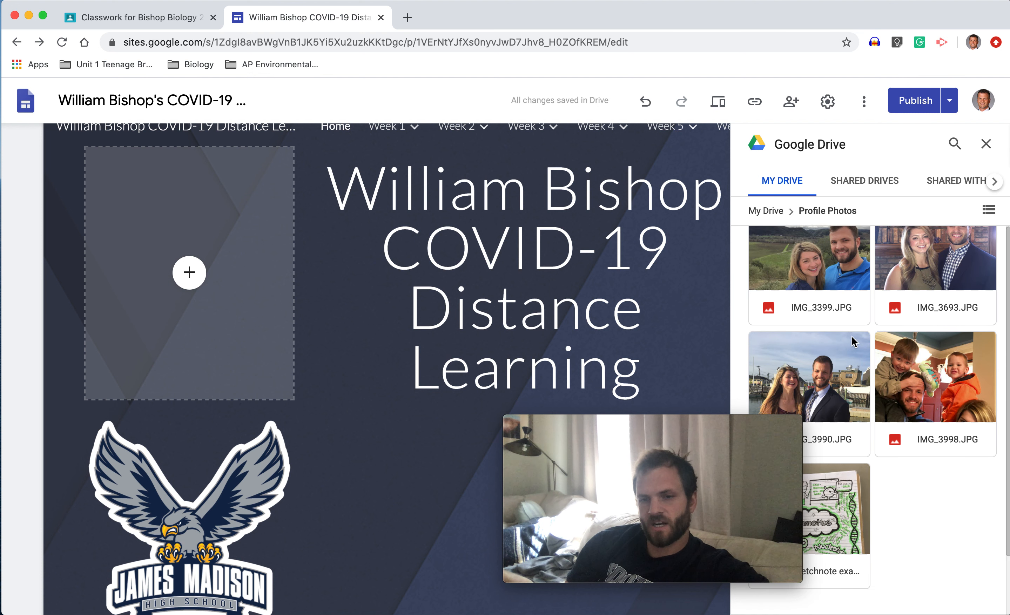
click(808, 375)
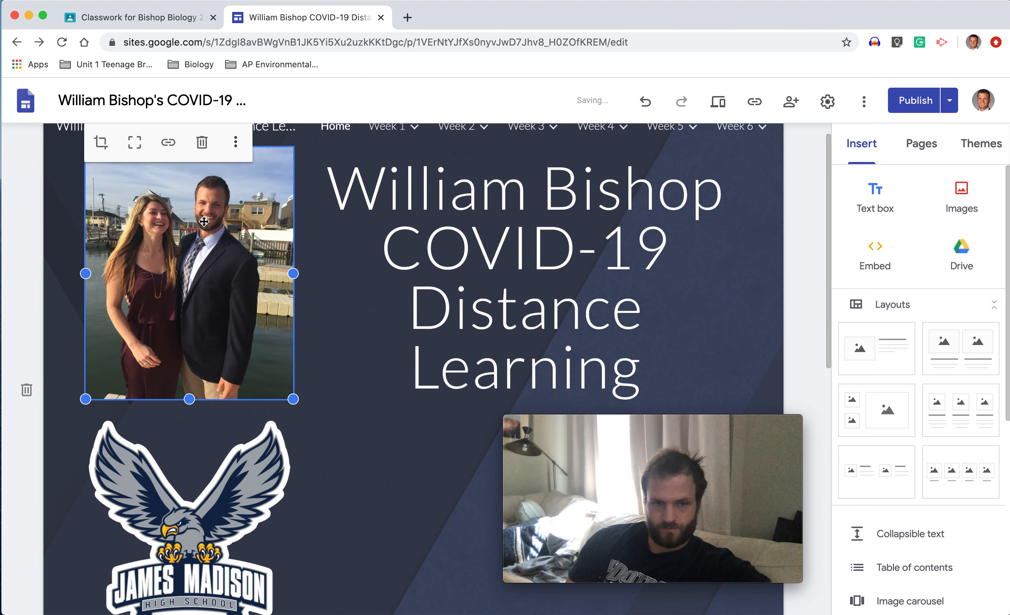
scroll(down, 3)
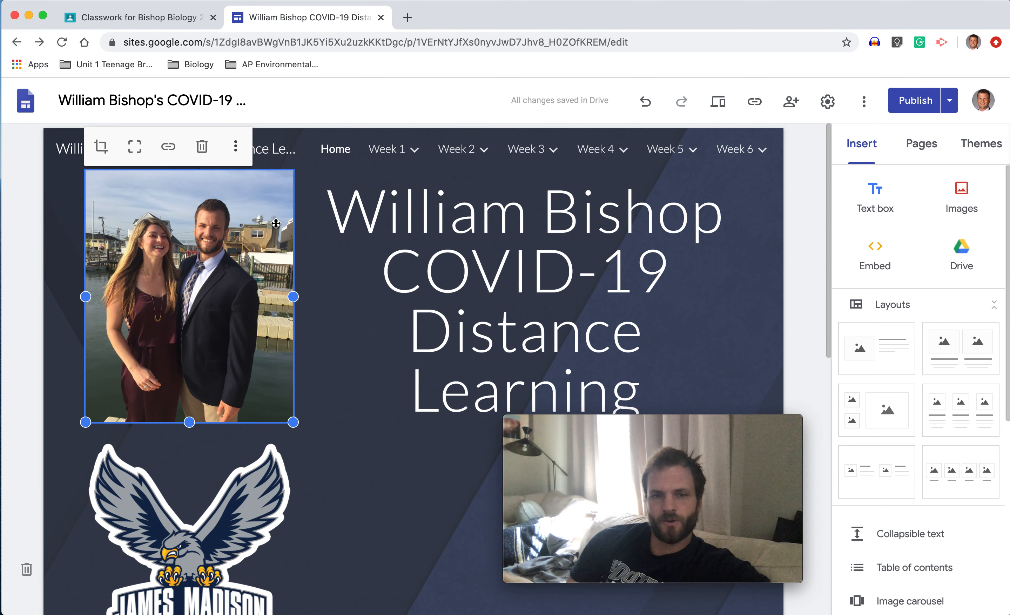
scroll(down, 3)
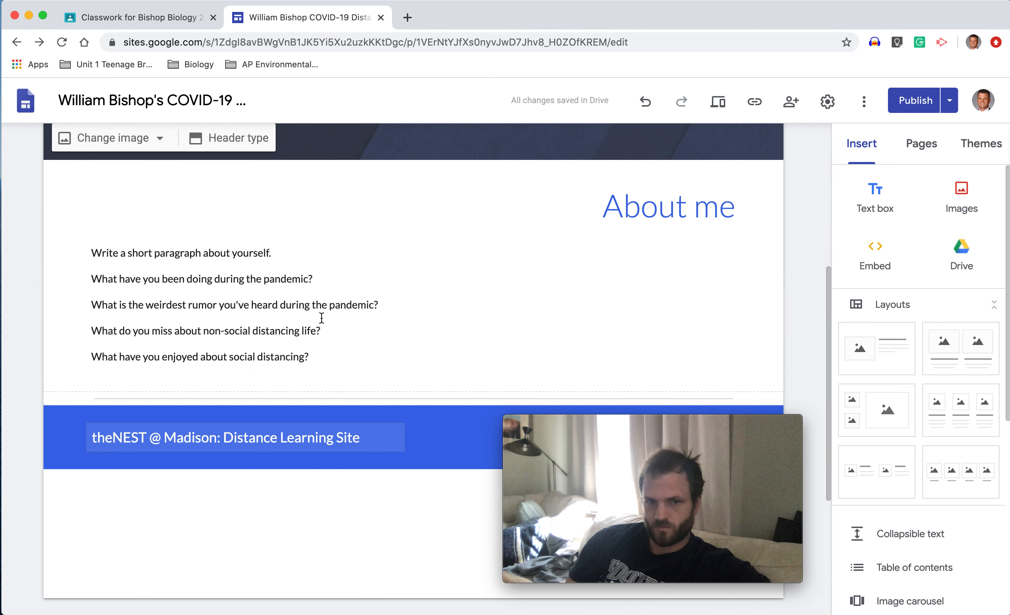
click(322, 319)
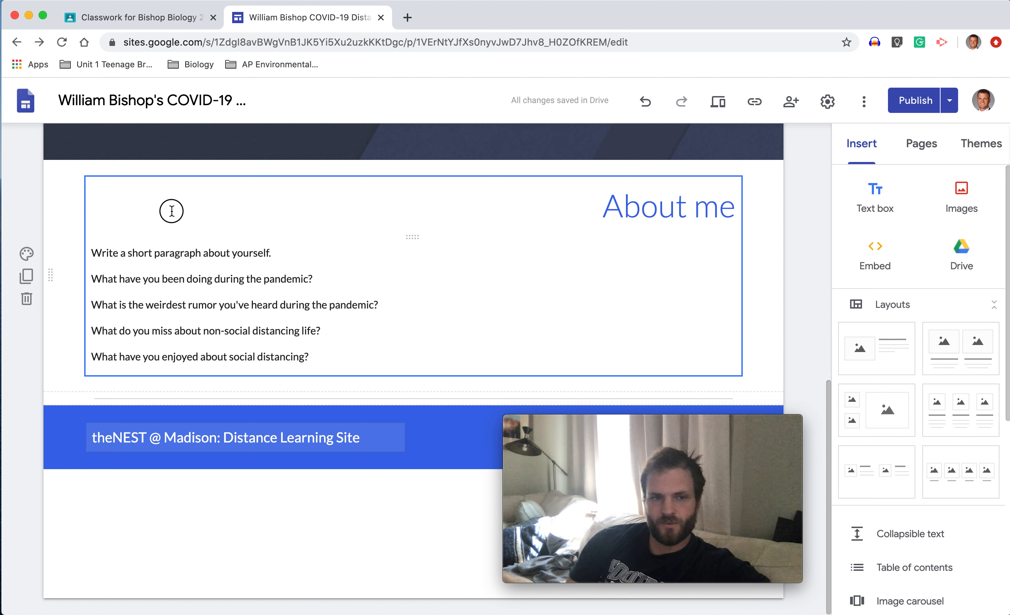
click(668, 207)
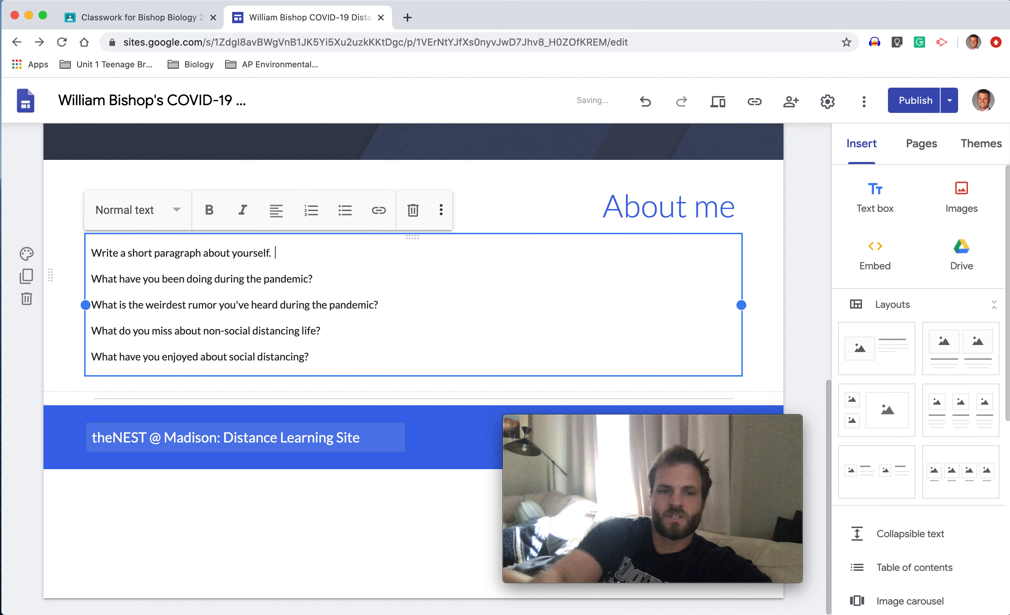
text(Type a short)
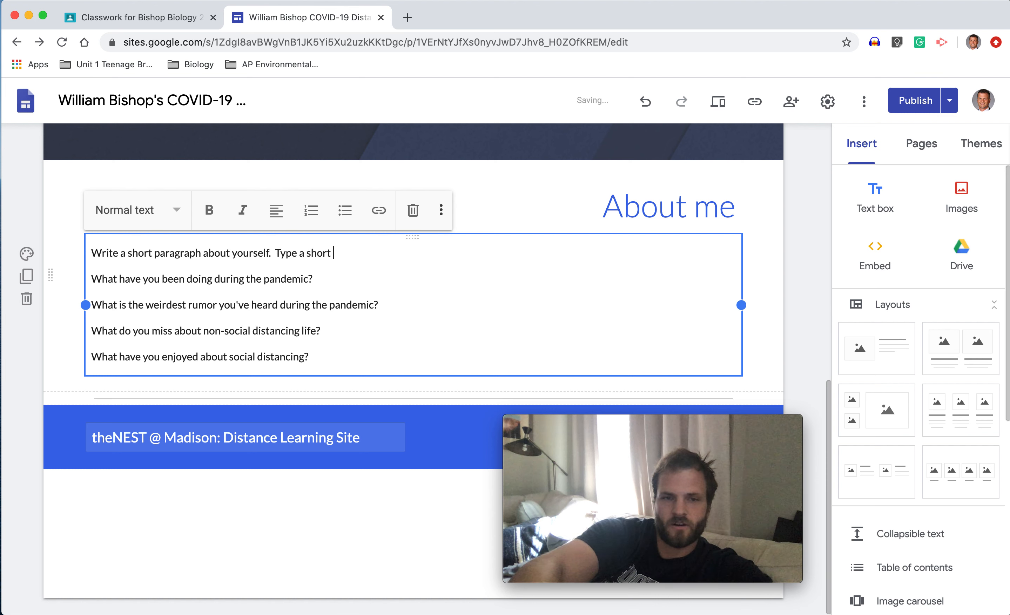
text(paragraph about)
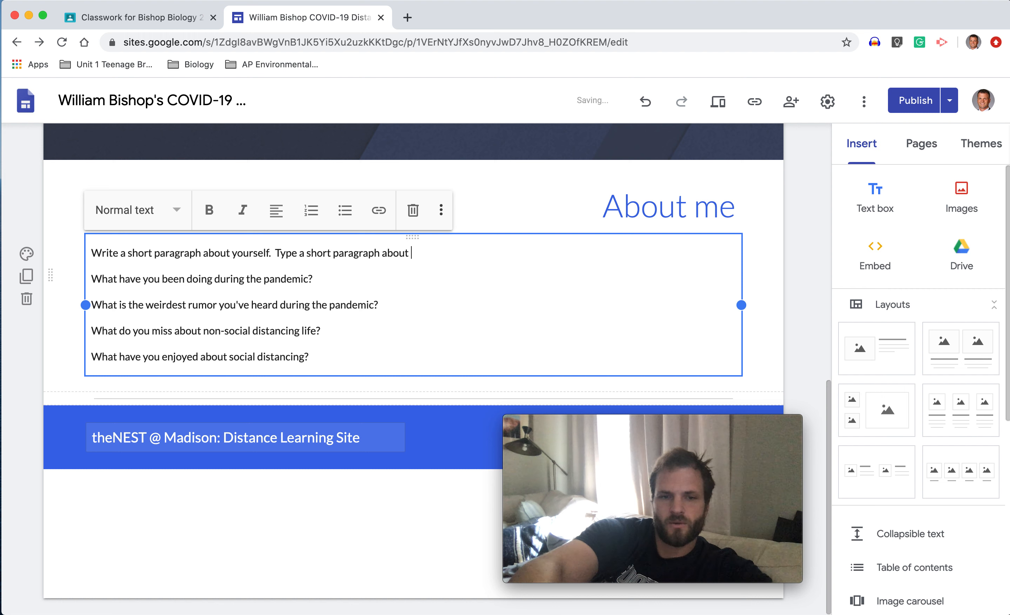
text(yoursel)
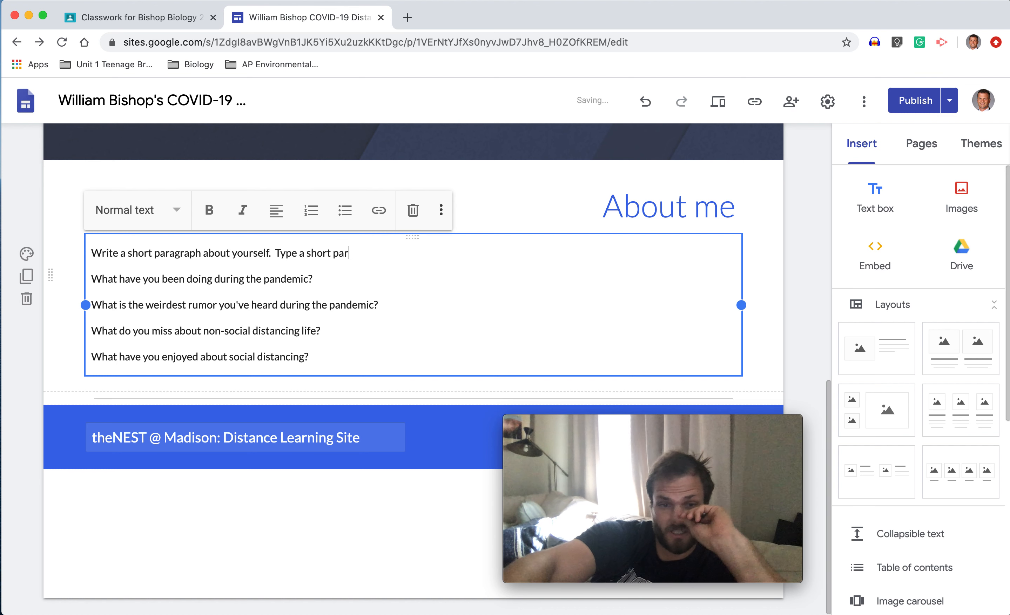
key(backspace)
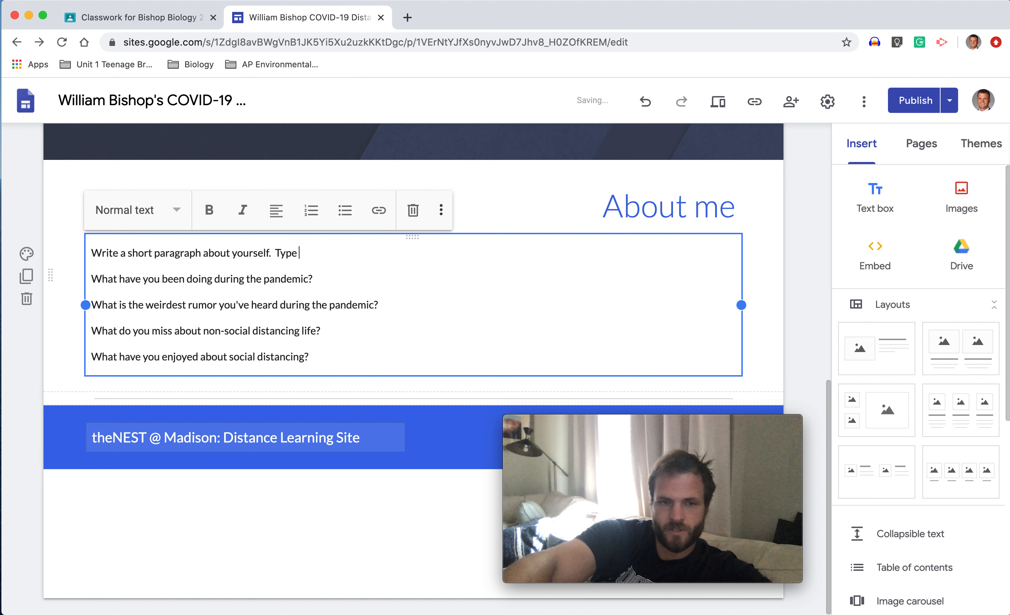
key(Backspace)
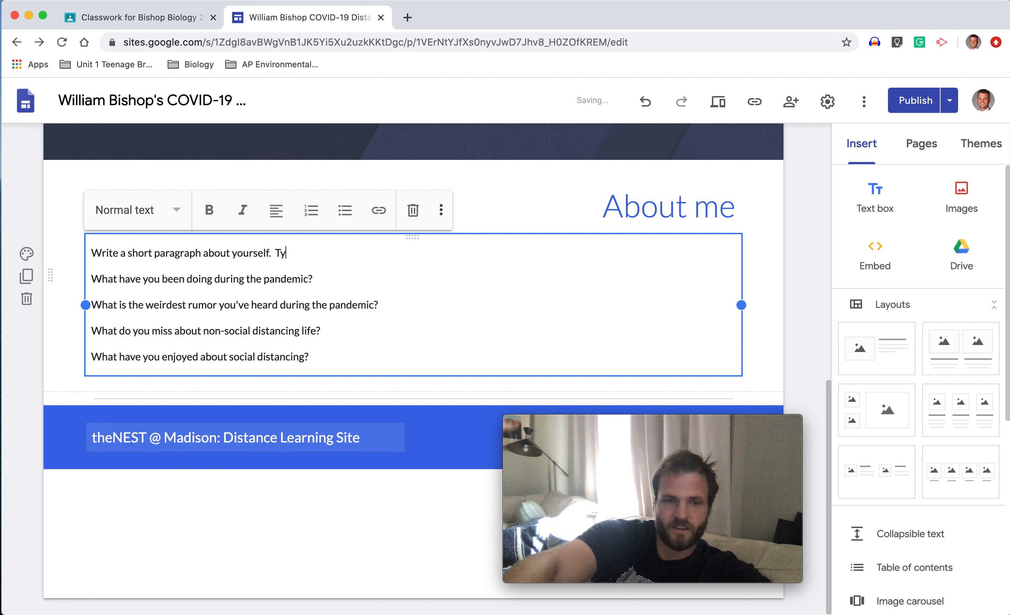
key(Backspace)
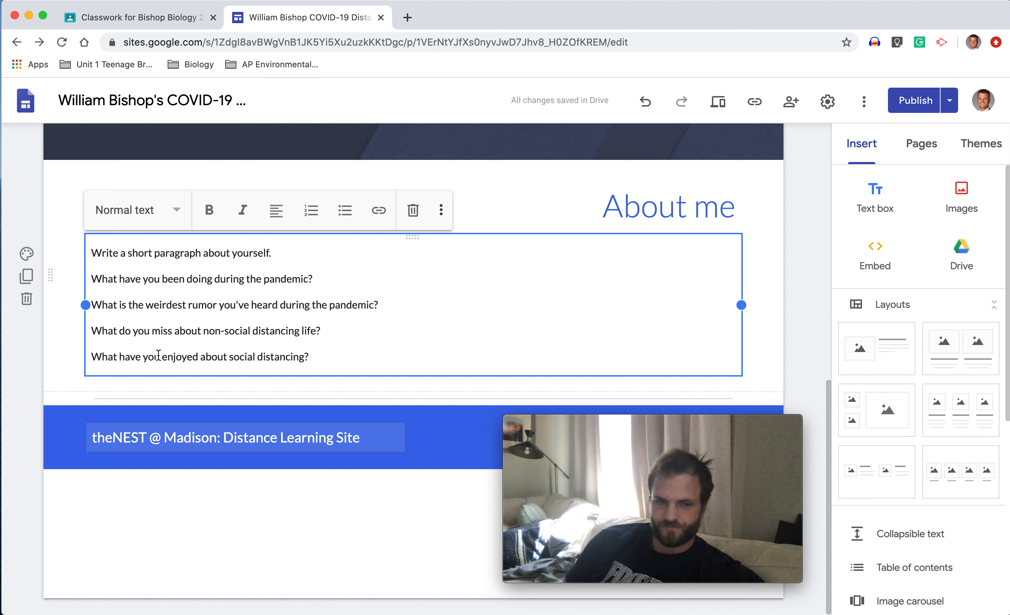
double_click(212, 356)
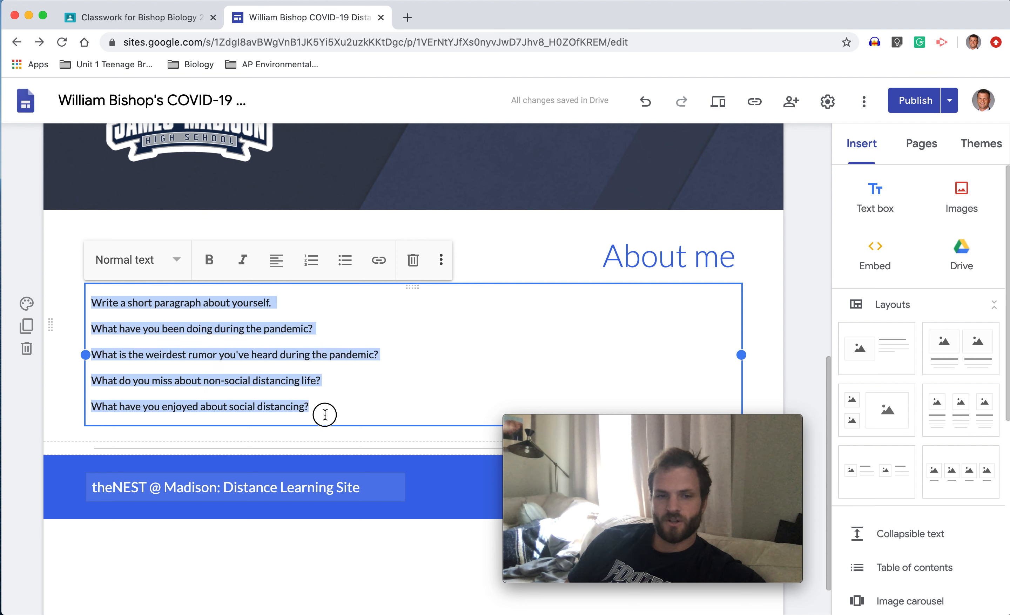
mouse_move(366, 336)
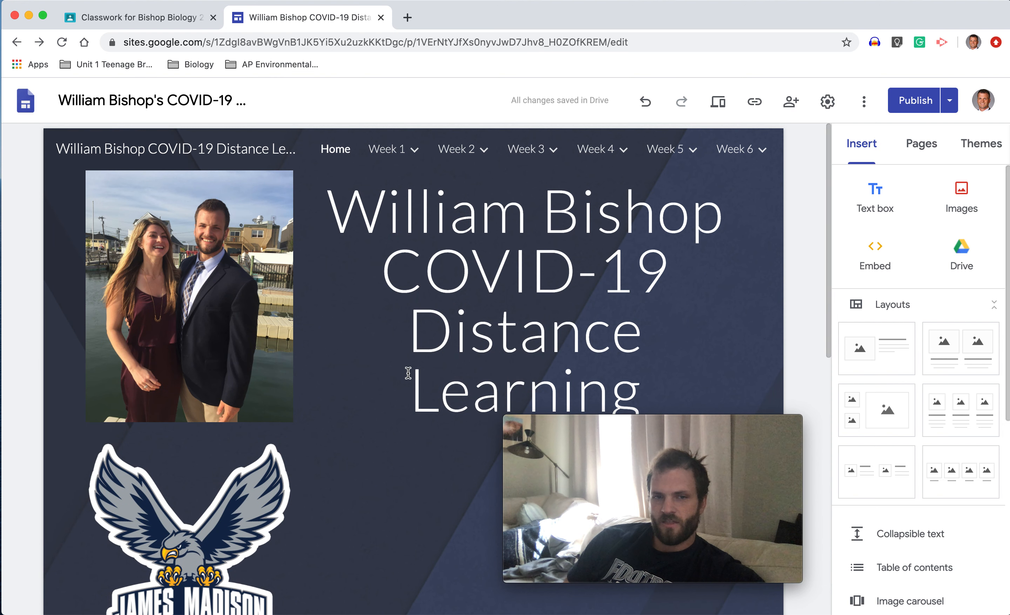
Go to the Week 1 page and scroll through its learning target, success criteria and guiding questions
click(386, 148)
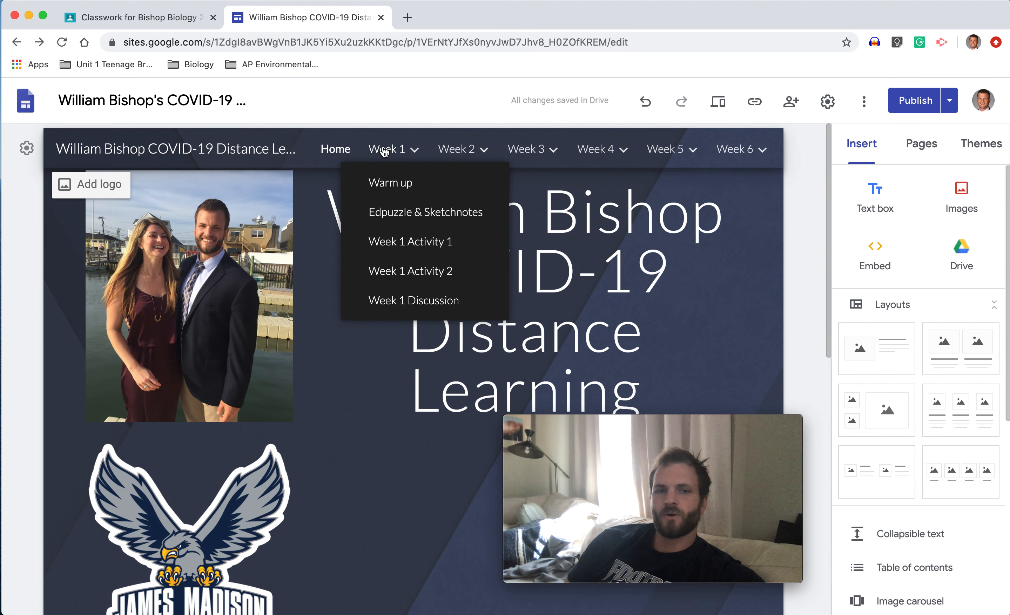
mouse_move(385, 149)
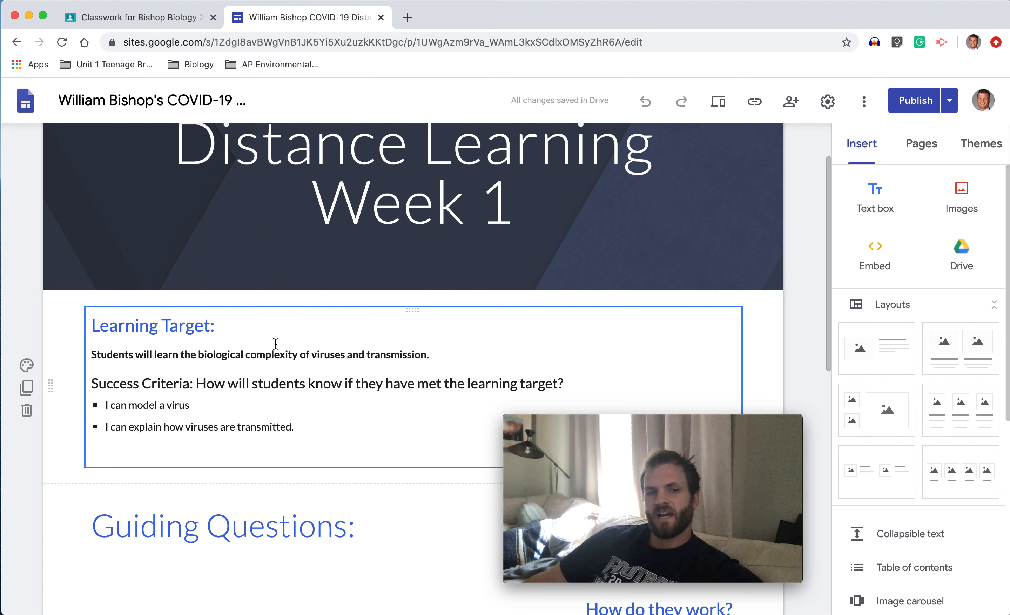
scroll(down, 3)
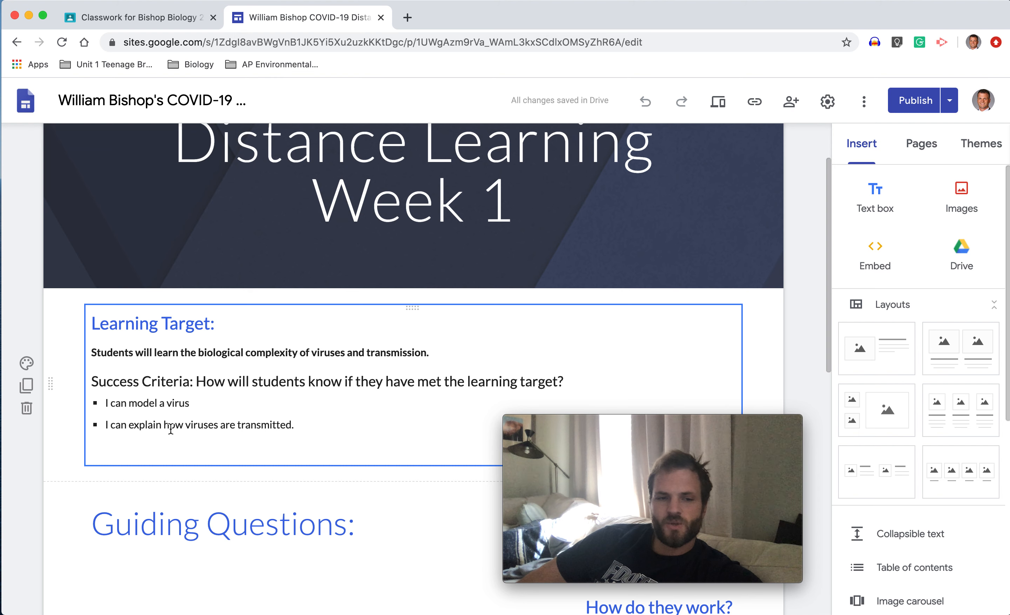
scroll(down, 3)
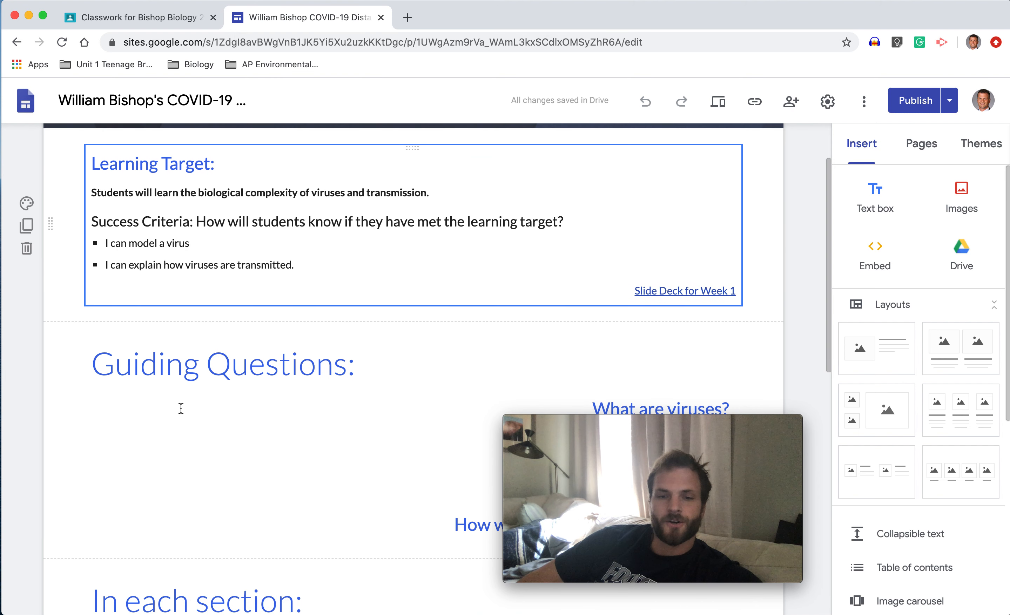
scroll(down, 3)
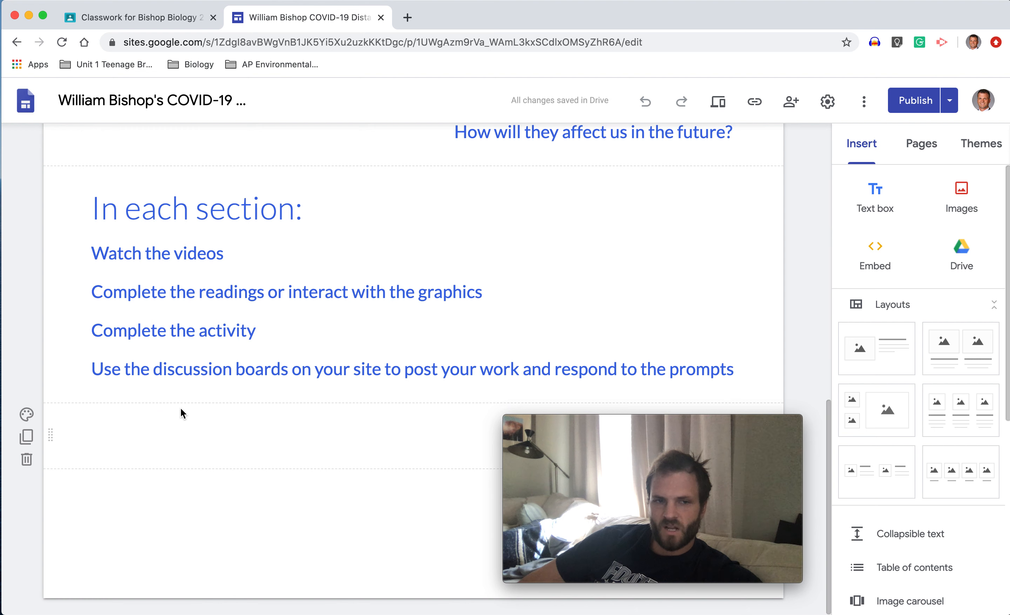
click(150, 316)
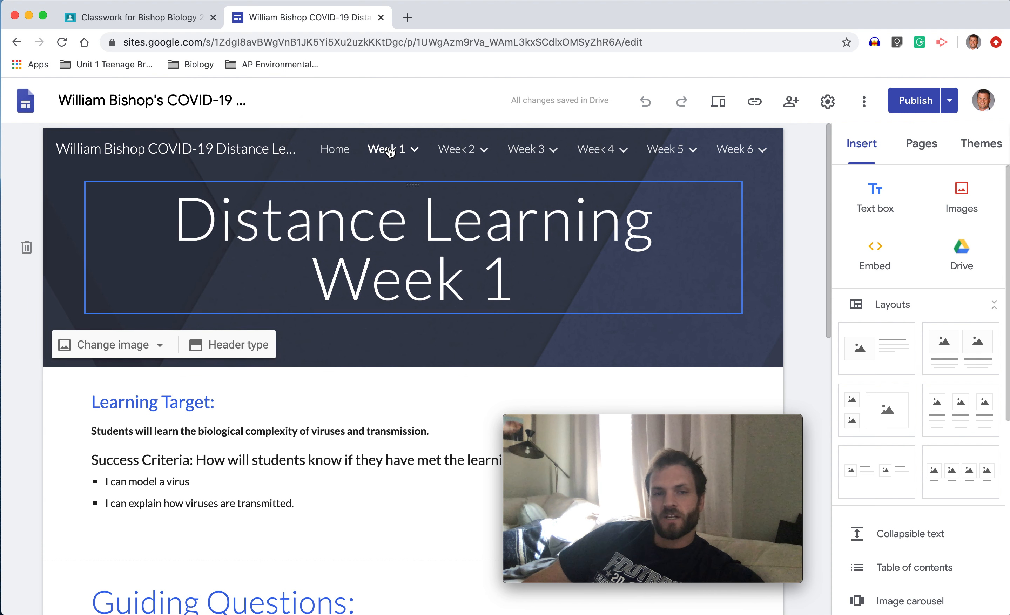
Go to the Week 1 Warm up page and scroll to the embedded discussion board document
click(387, 149)
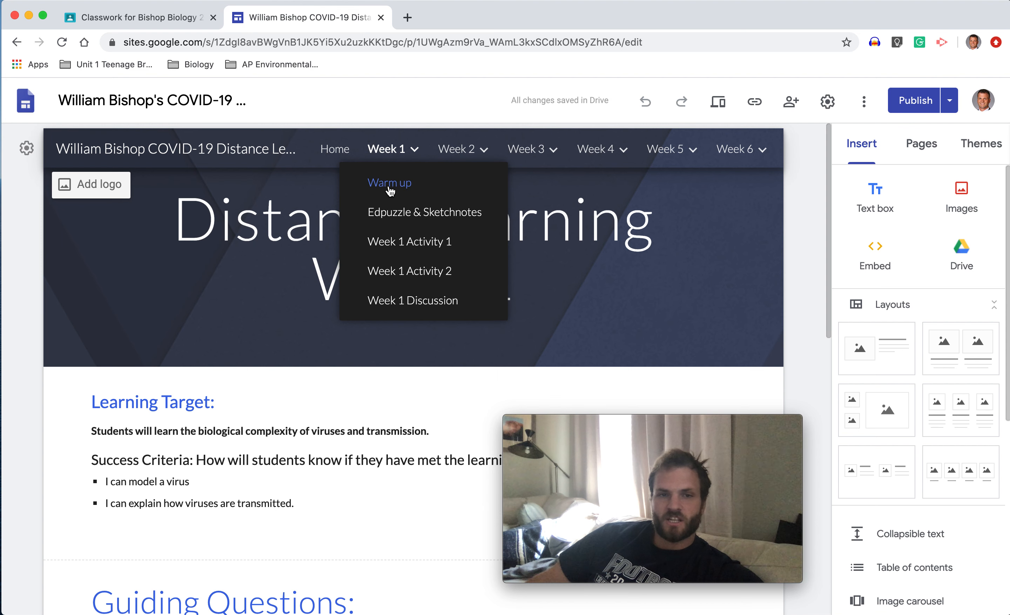
click(389, 182)
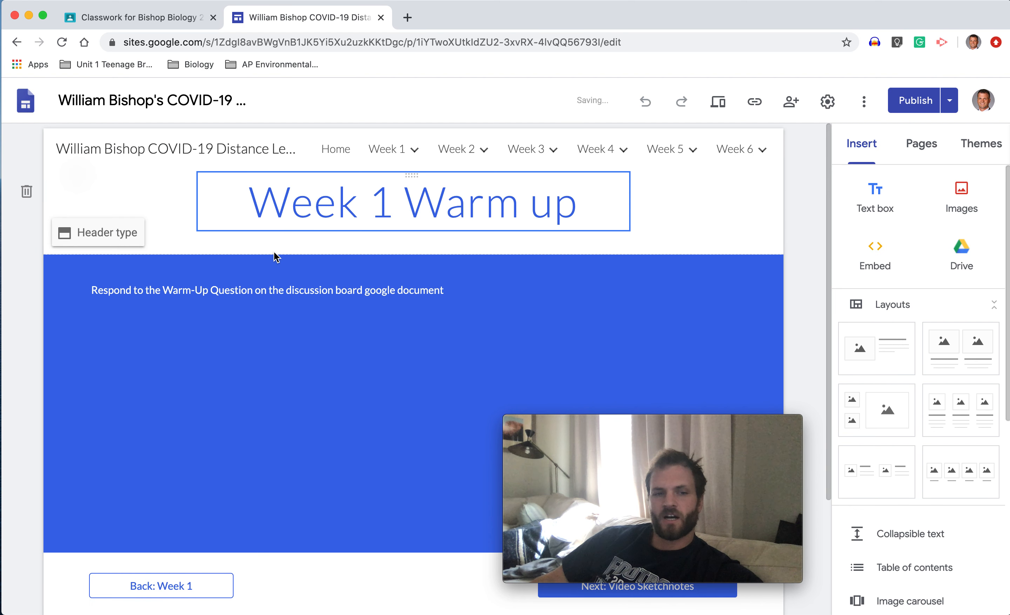
scroll(down, 3)
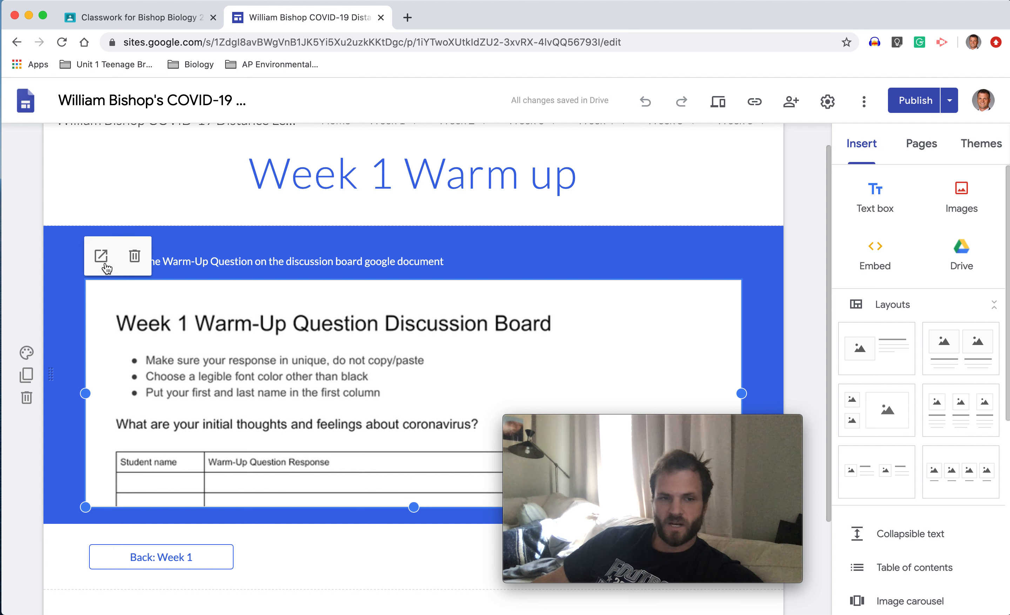
mouse_move(99, 256)
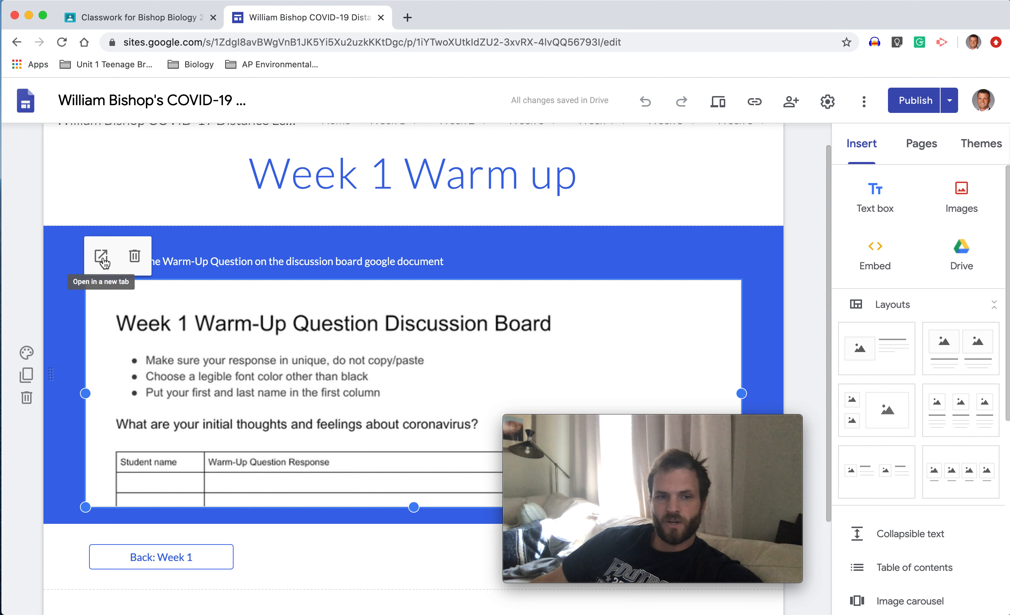
click(100, 255)
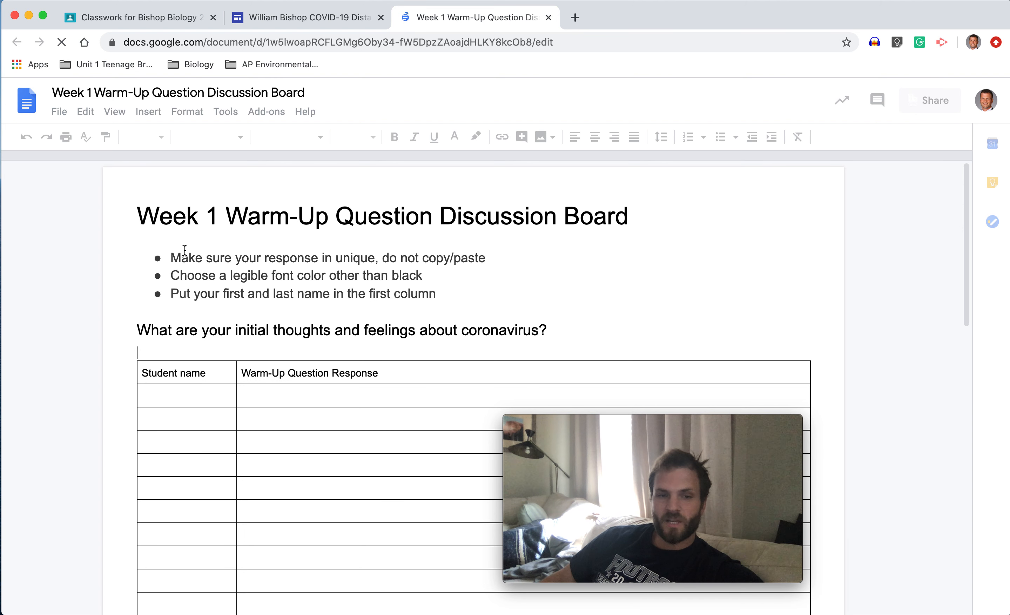
mouse_move(382, 264)
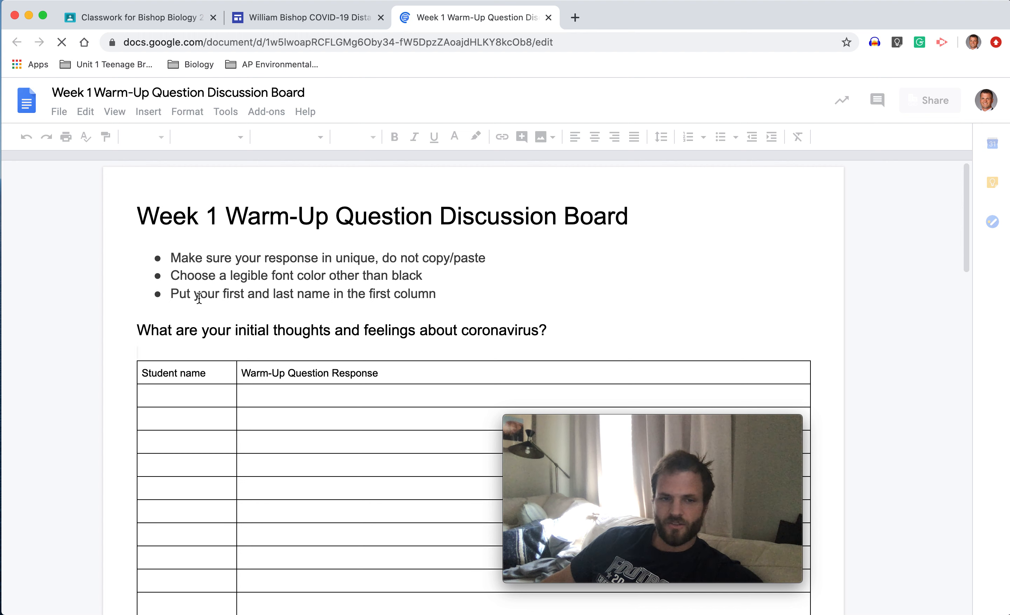
mouse_move(308, 298)
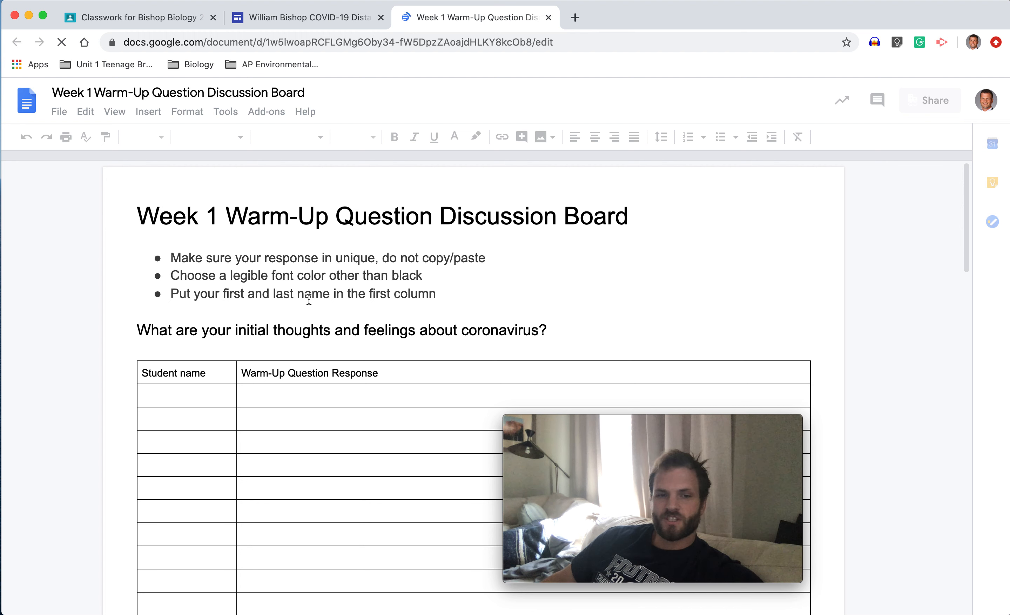
click(161, 395)
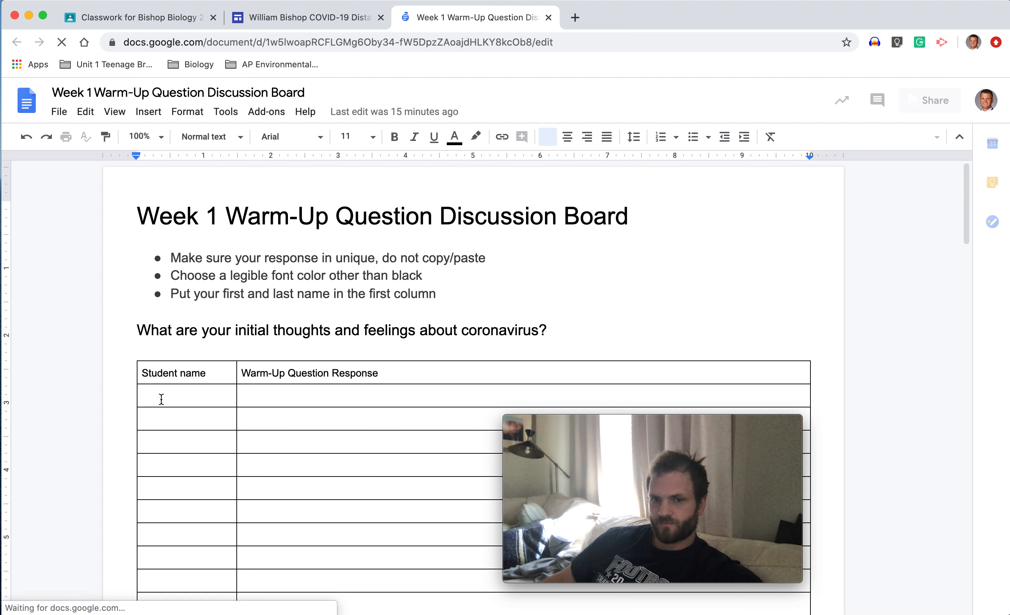
click(185, 396)
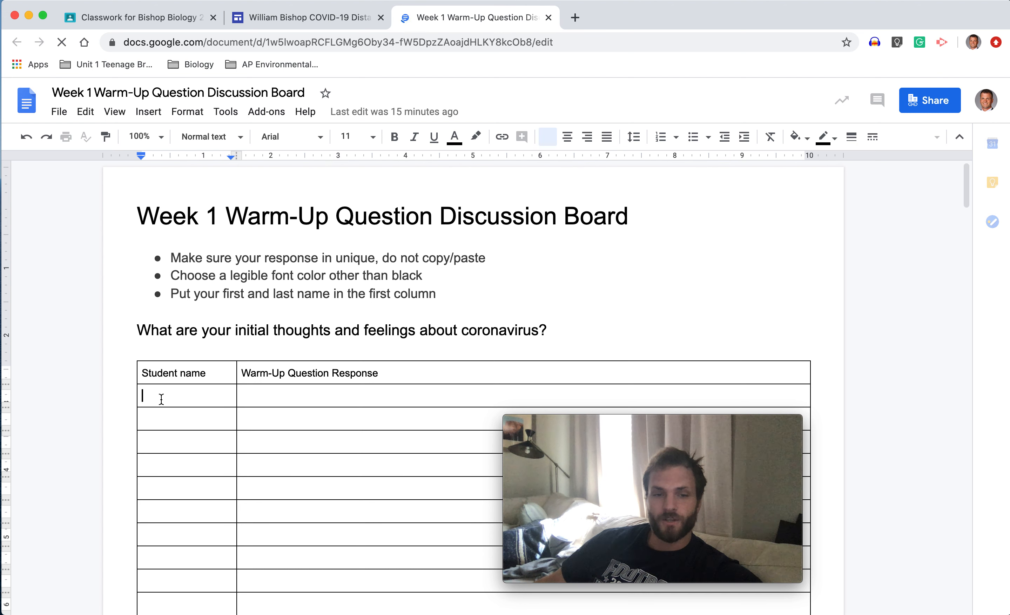
click(548, 137)
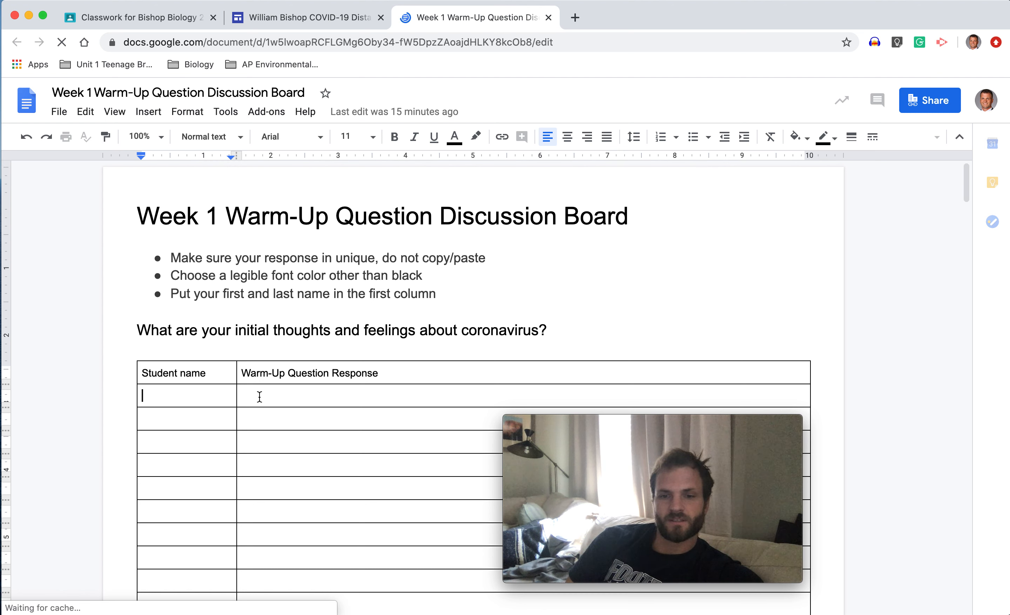
text(William Bishop)
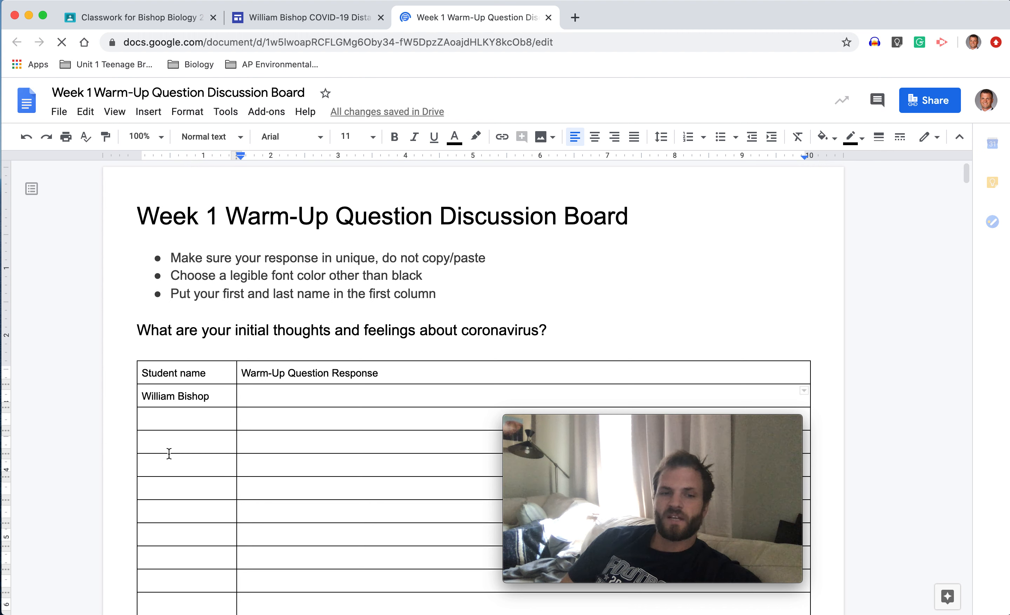
Leave the name cell so the doc saves, then return to the Warm up site page
click(168, 418)
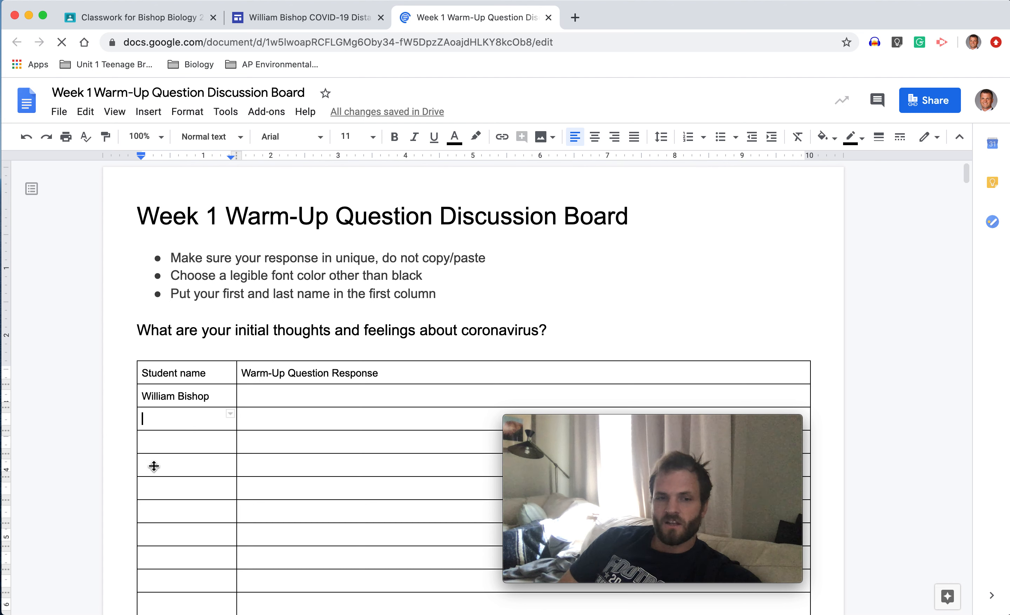
mouse_move(159, 426)
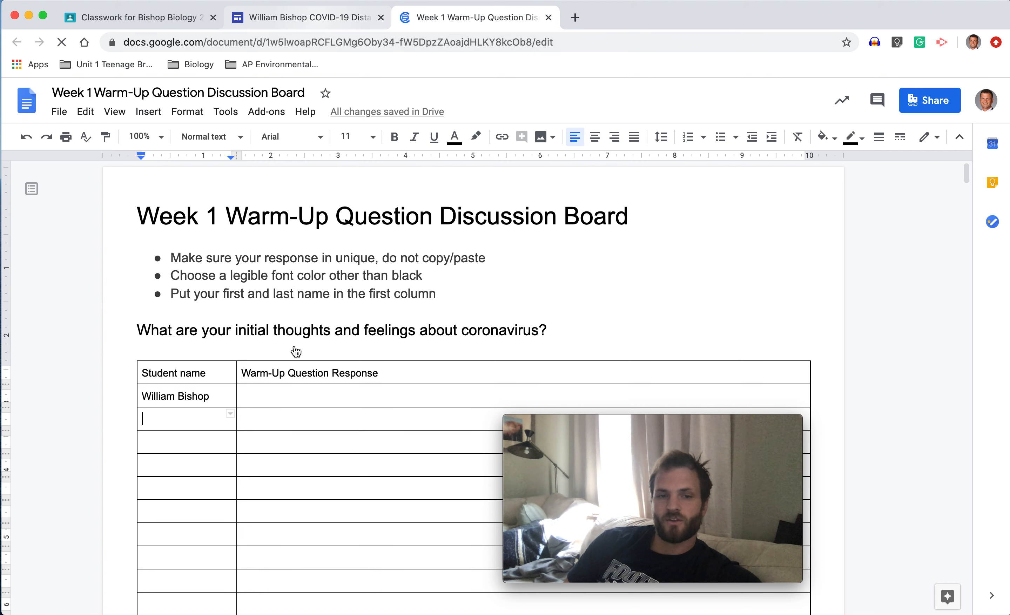
click(306, 17)
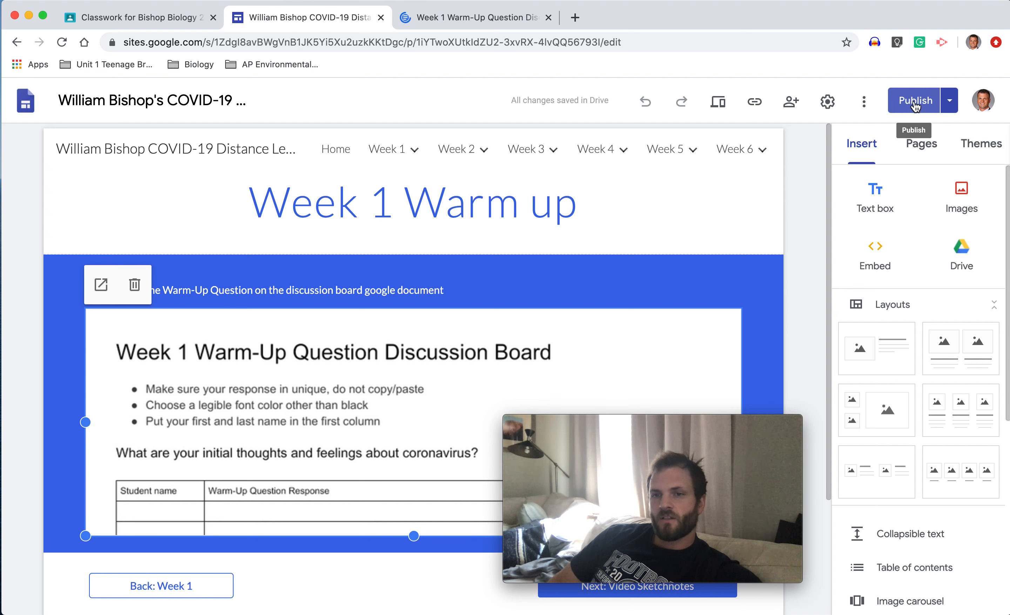
Publish the draft changes after reviewing the home page update
click(914, 100)
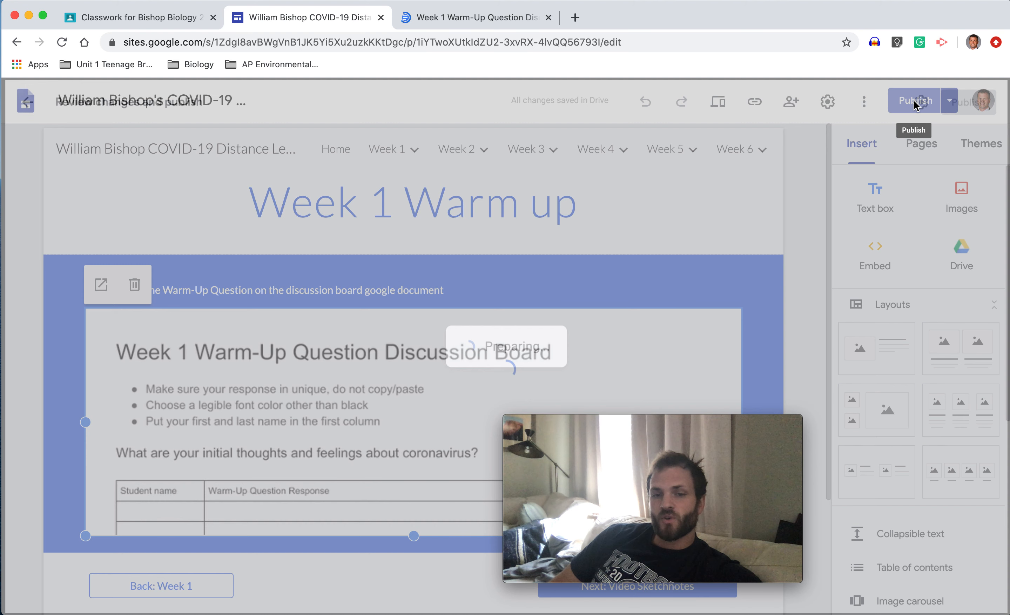
click(913, 101)
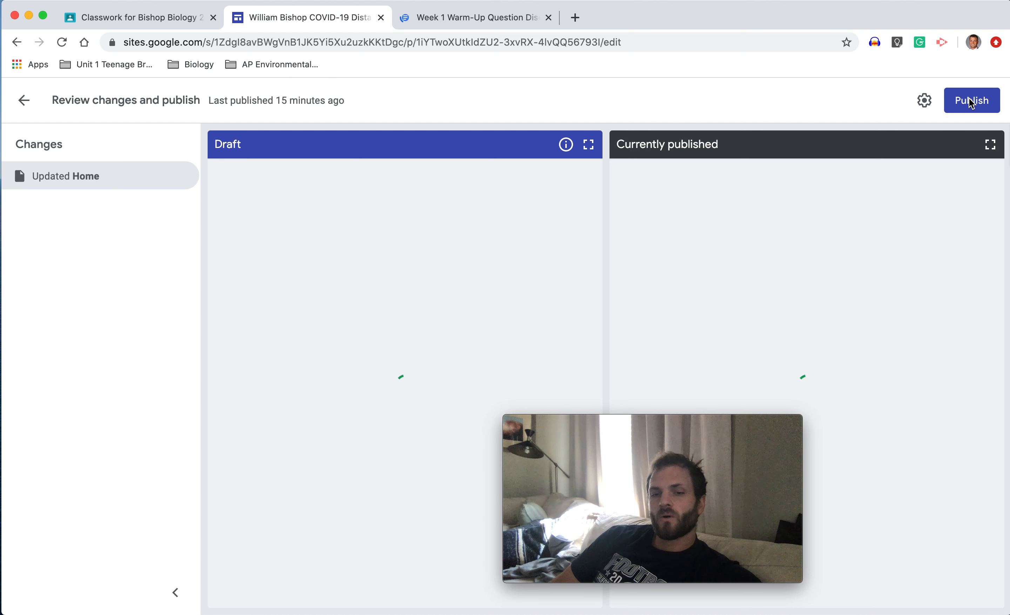
click(970, 100)
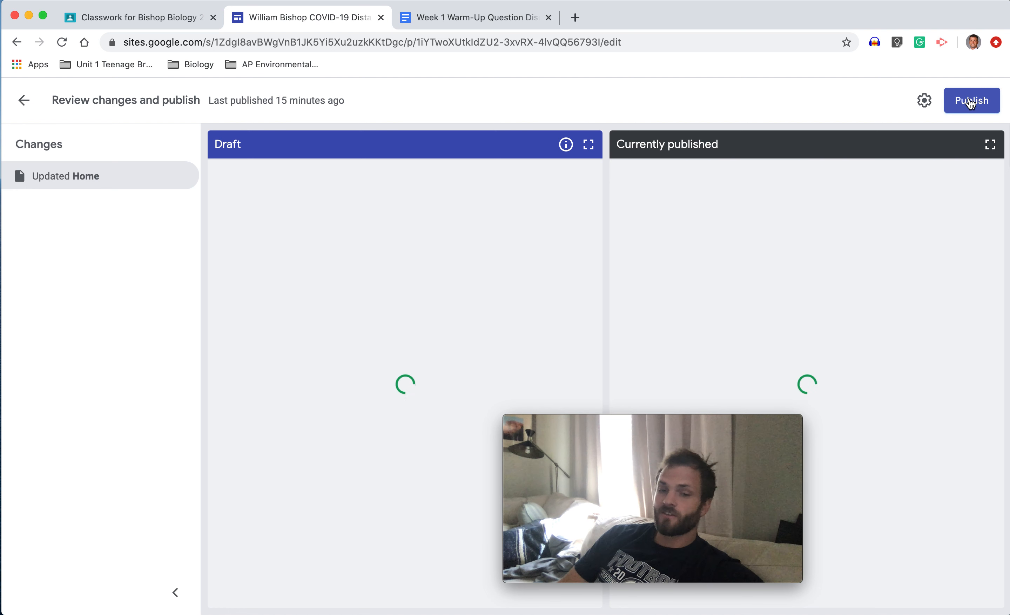
mouse_move(972, 100)
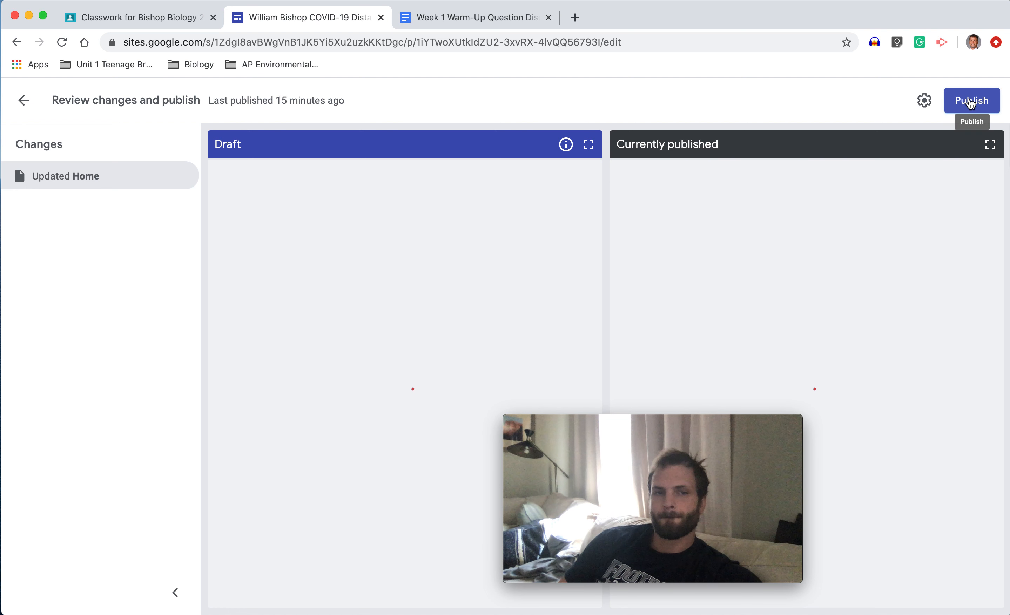
click(971, 100)
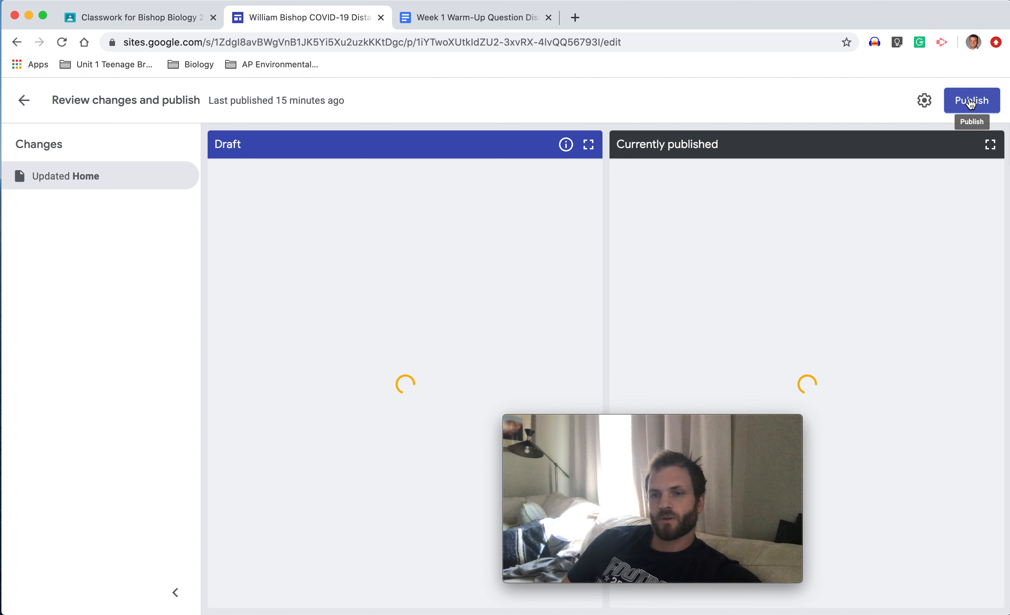
click(971, 100)
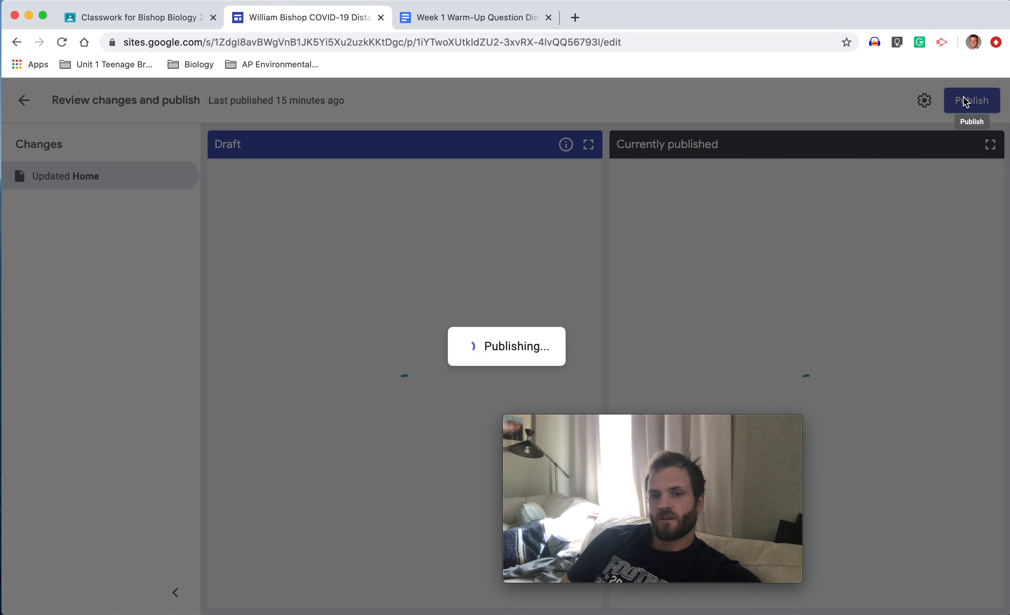
mouse_move(725, 251)
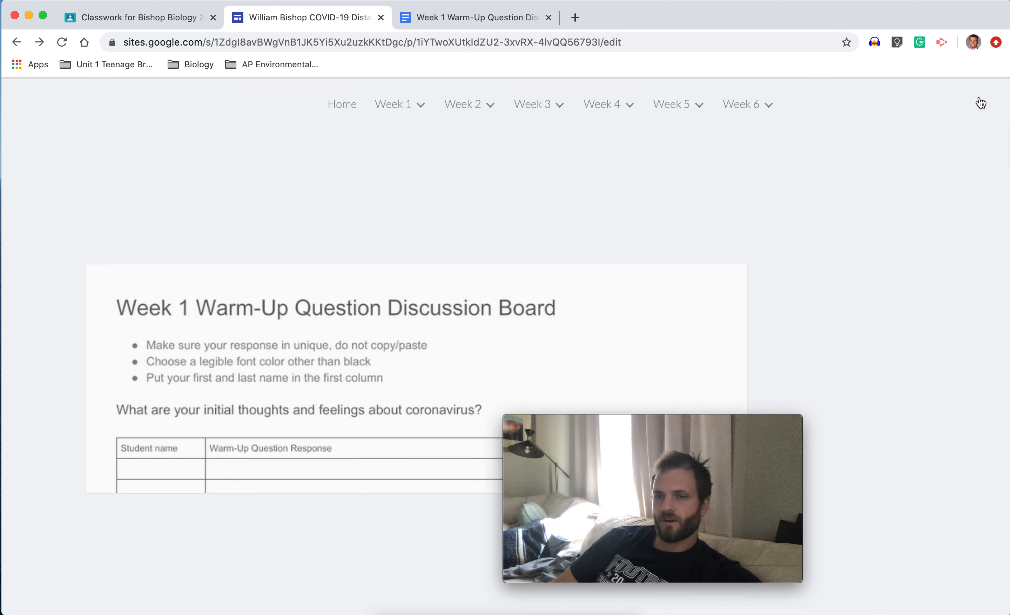
Dismiss the published-successfully notice and copy the published site link to the clipboard
click(912, 100)
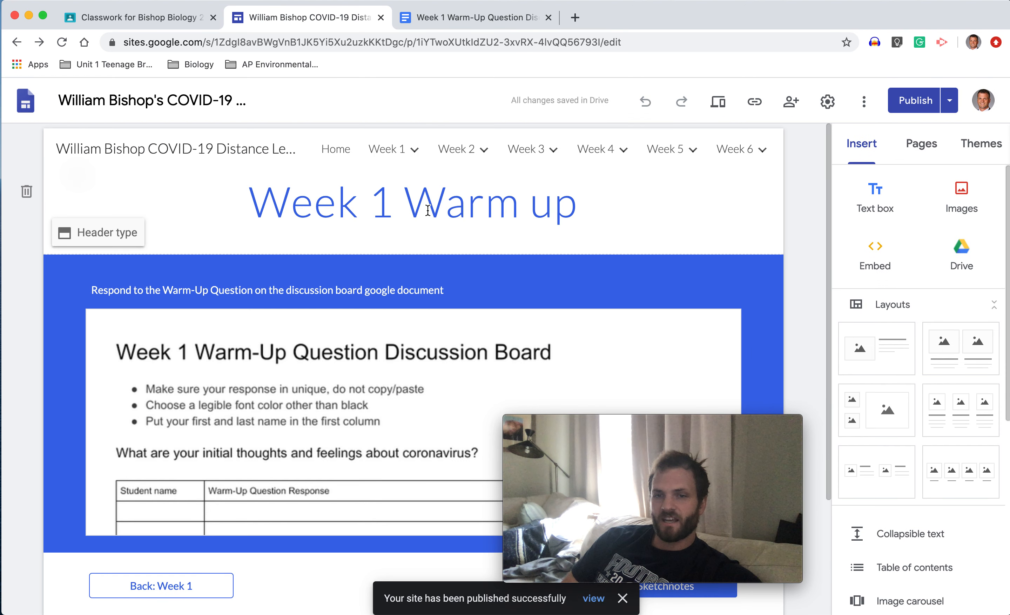
click(412, 202)
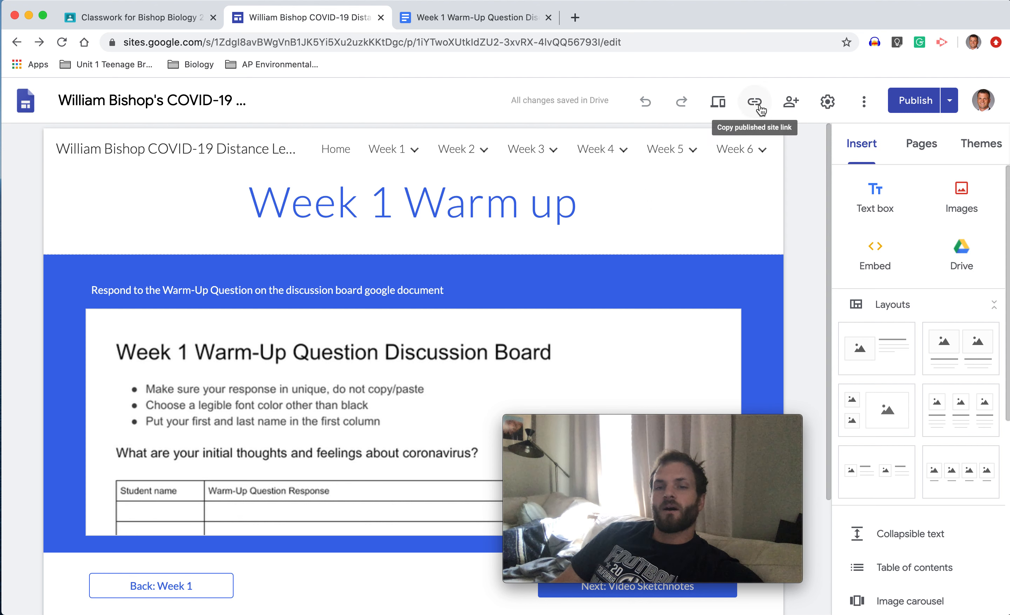
click(753, 102)
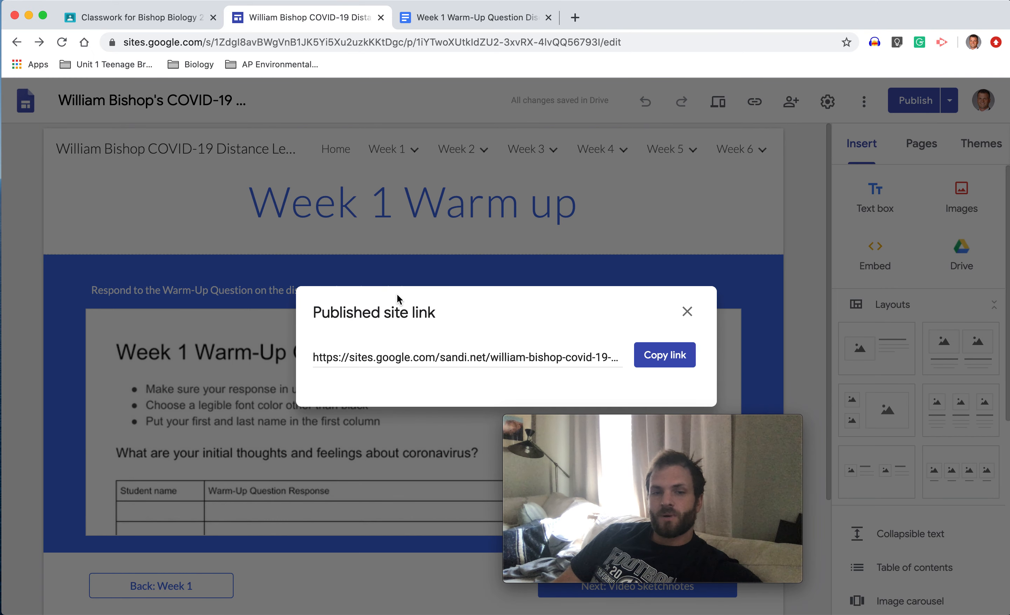
click(663, 355)
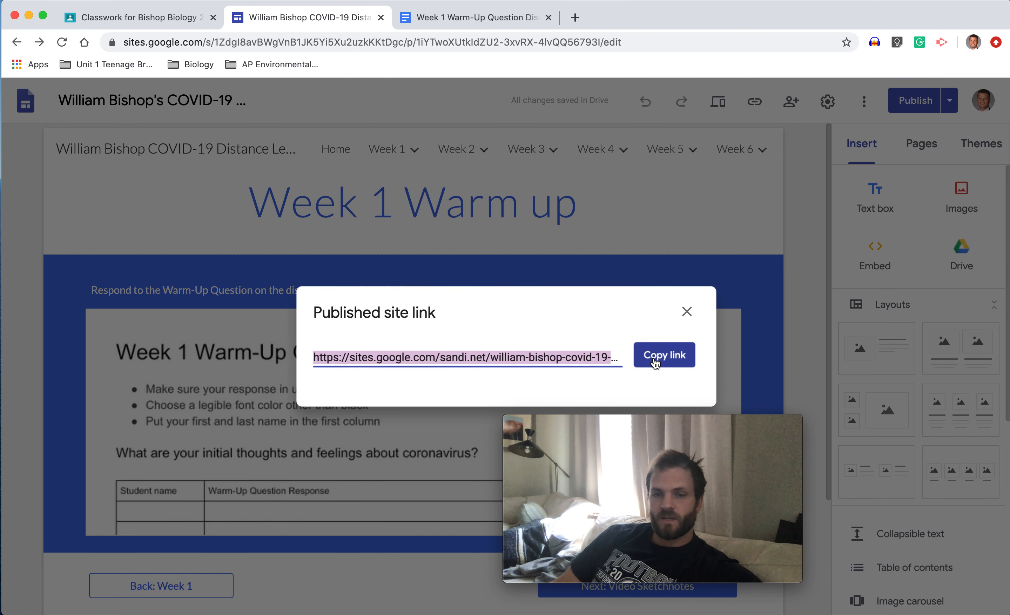
click(664, 354)
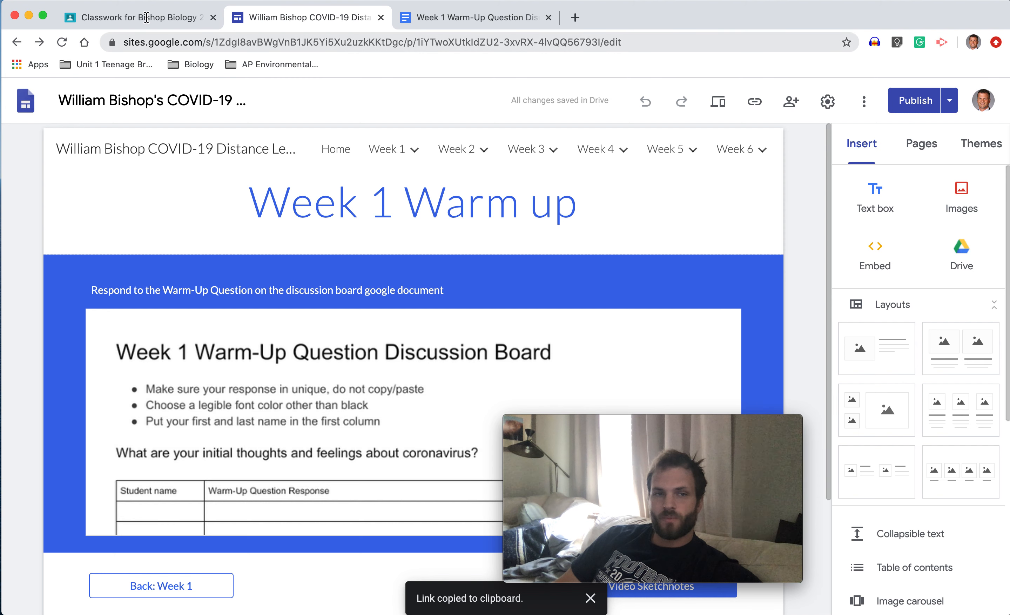
Switch to the Classroom tab showing the About Me & Week 1 Warm Up assignment
click(137, 17)
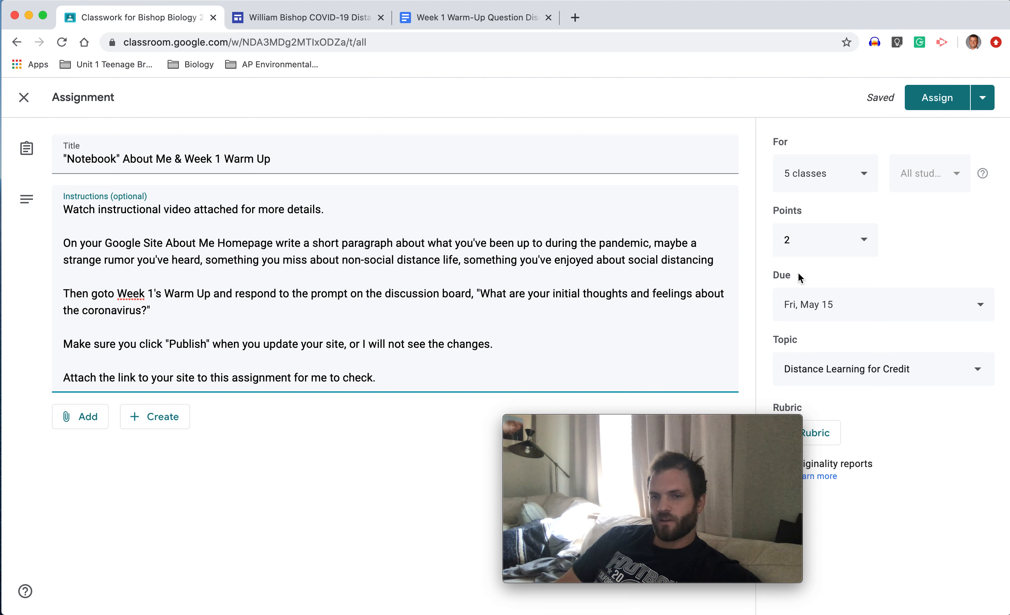
mouse_move(790, 127)
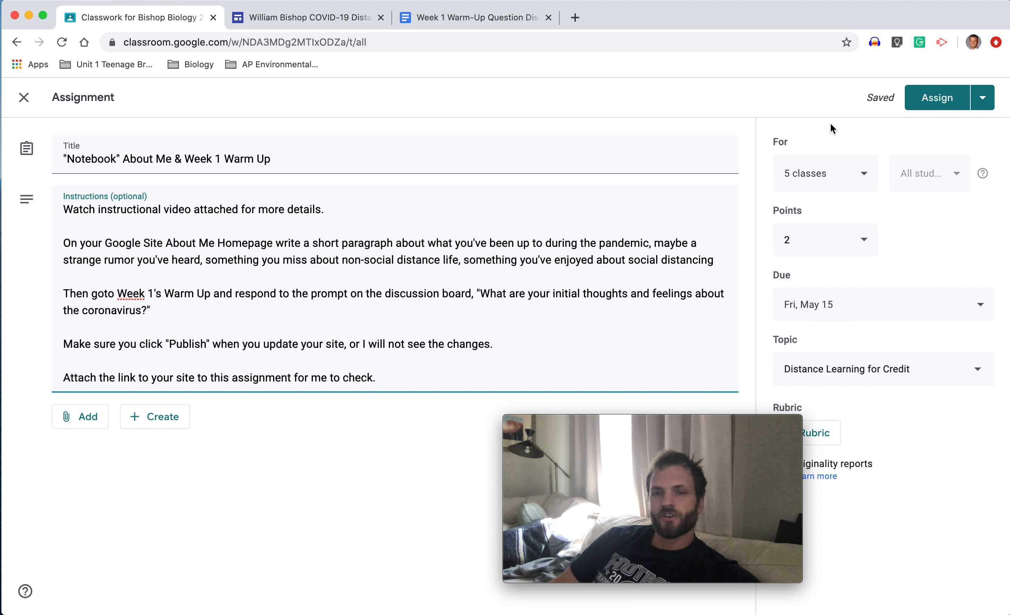
mouse_move(946, 209)
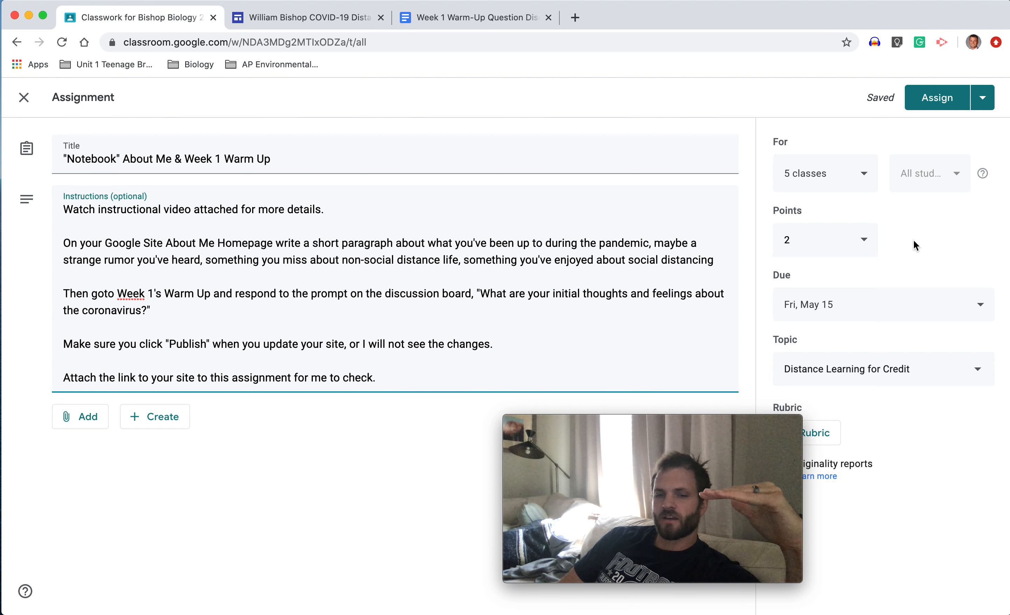
mouse_move(450, 233)
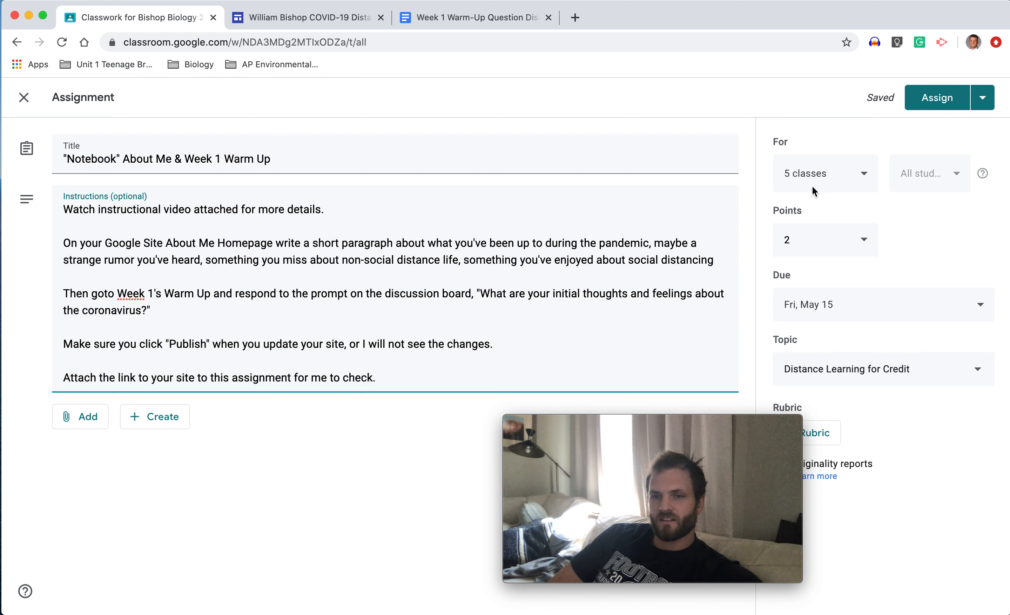
mouse_move(871, 147)
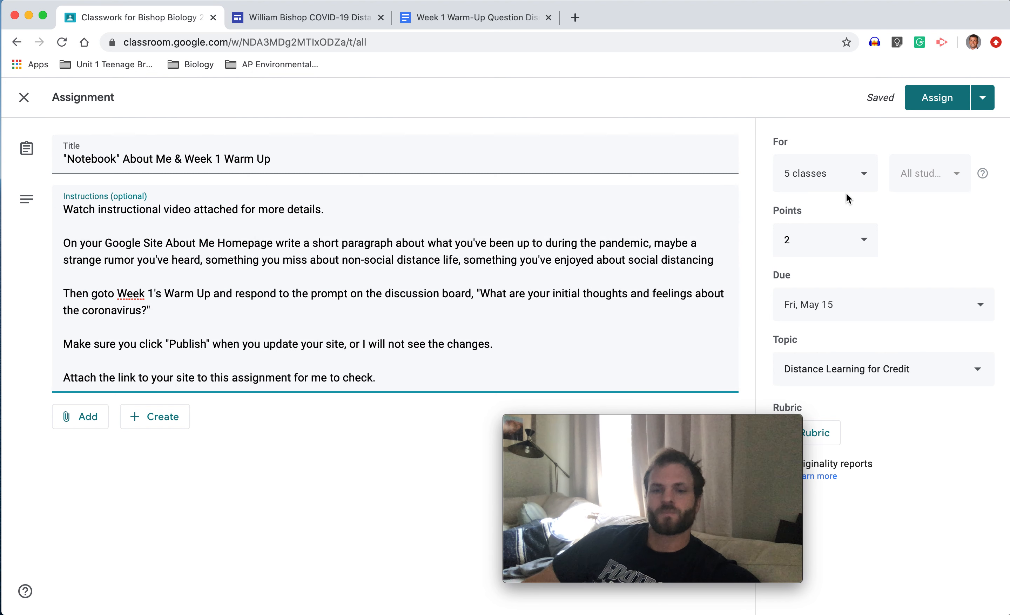
mouse_move(766, 277)
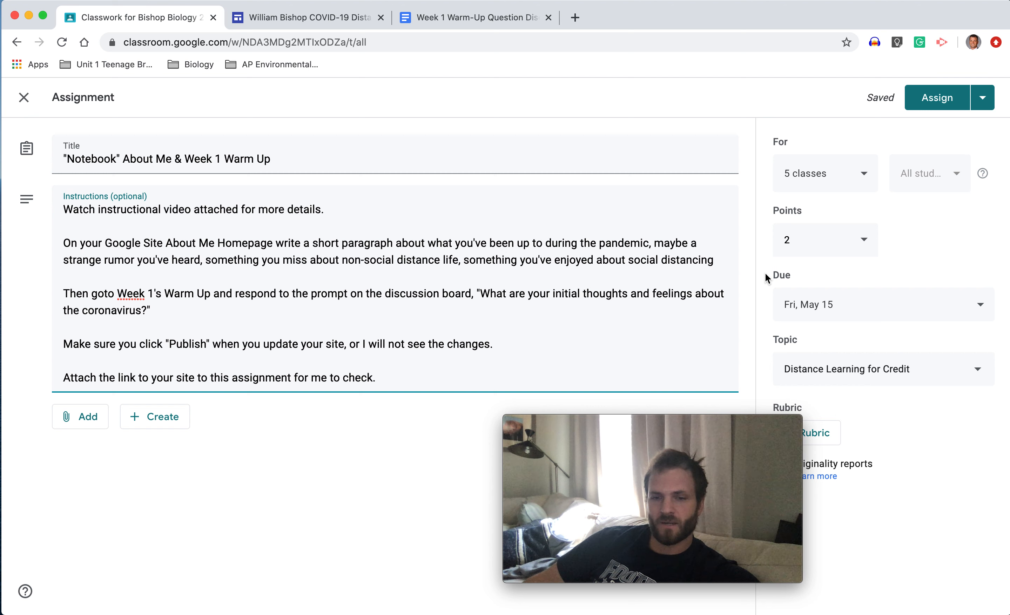
mouse_move(767, 264)
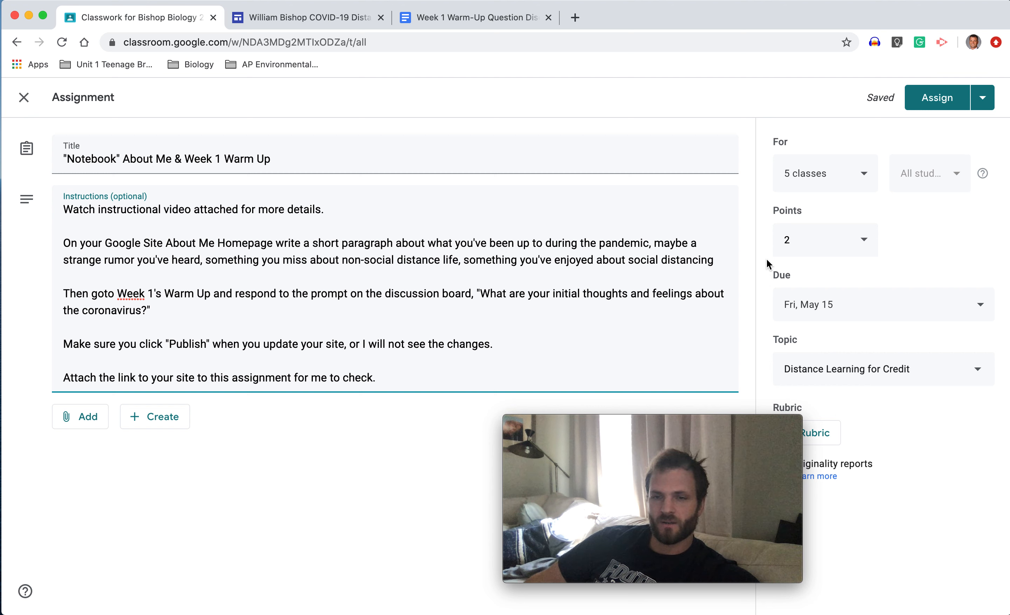